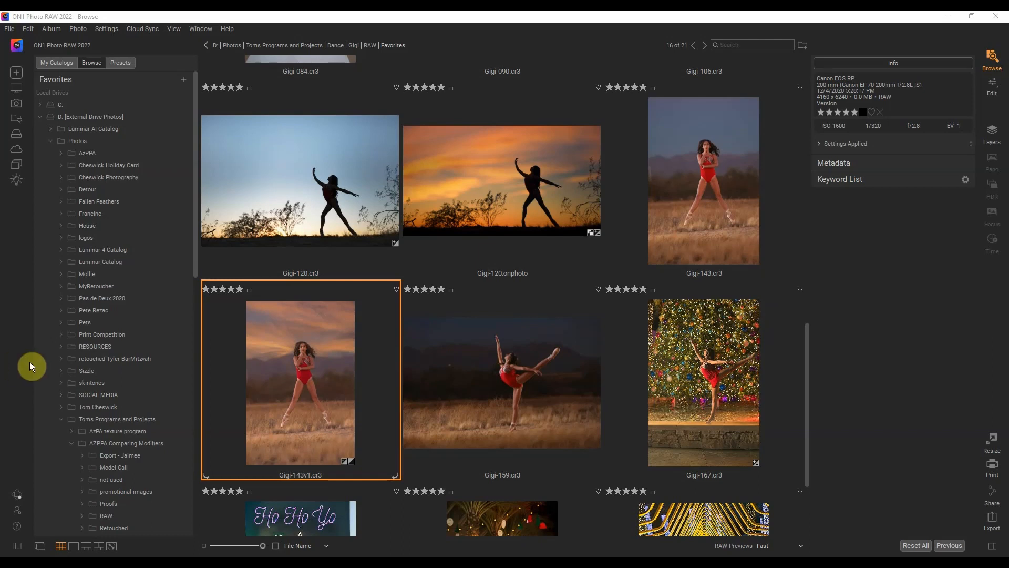
pyautogui.moveTo(55, 366)
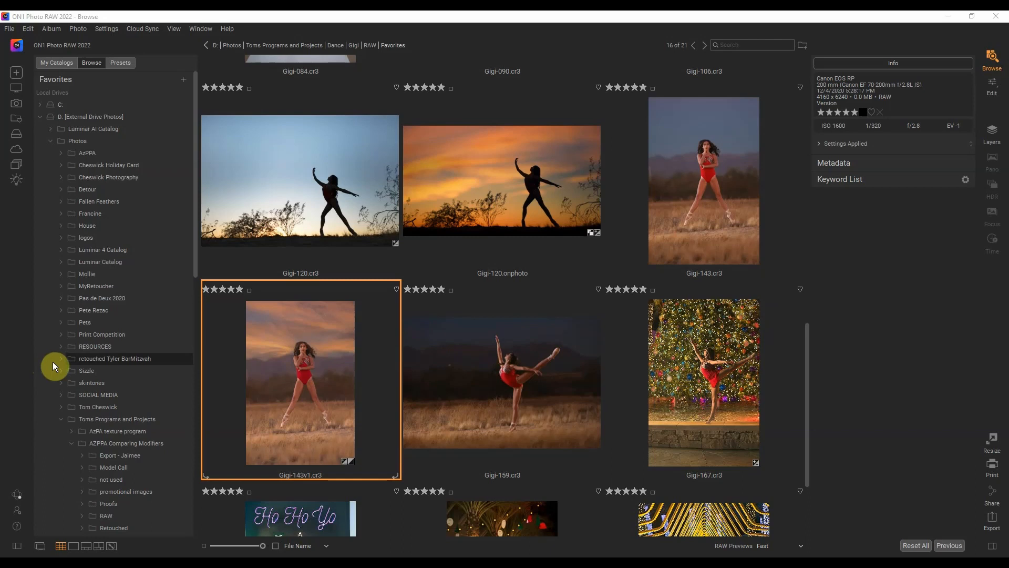
pyautogui.moveTo(63, 365)
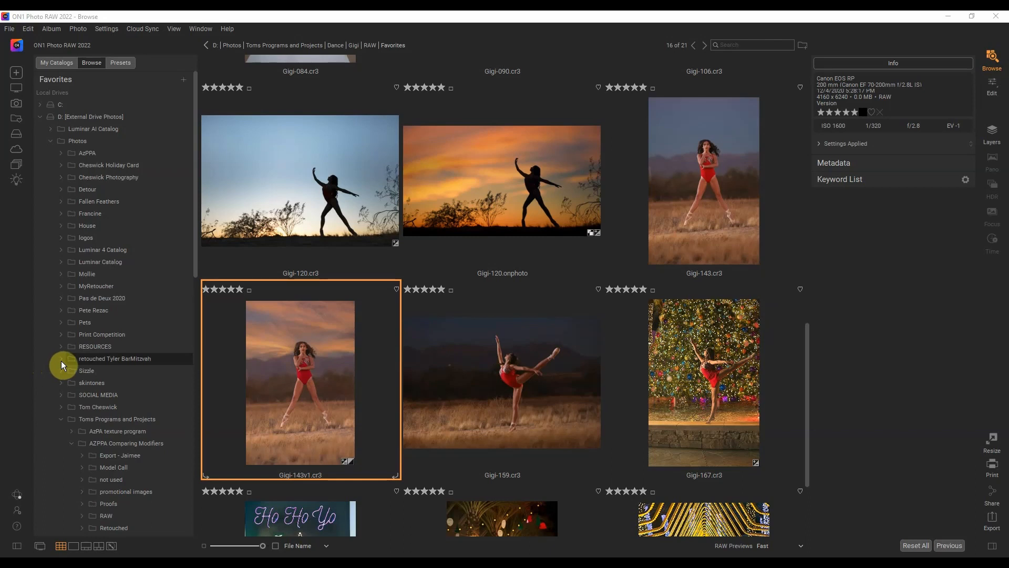
pyautogui.moveTo(97, 310)
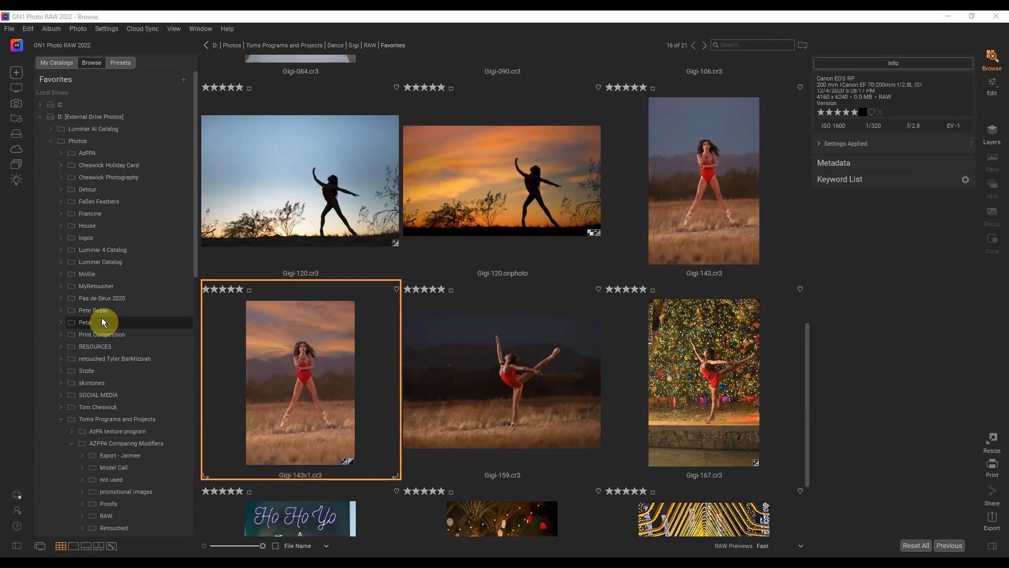
pyautogui.moveTo(243, 357)
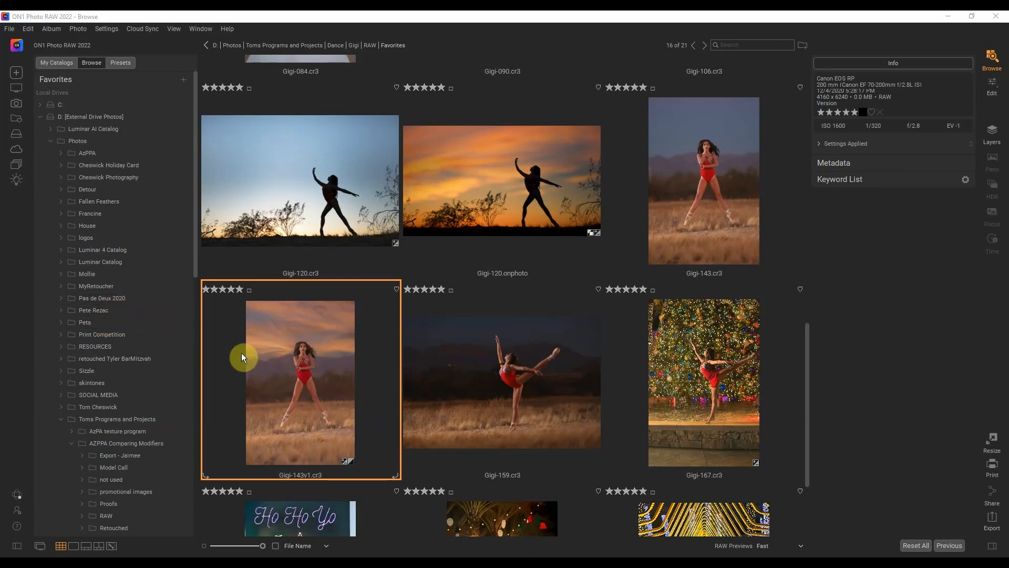
pyautogui.moveTo(671, 200)
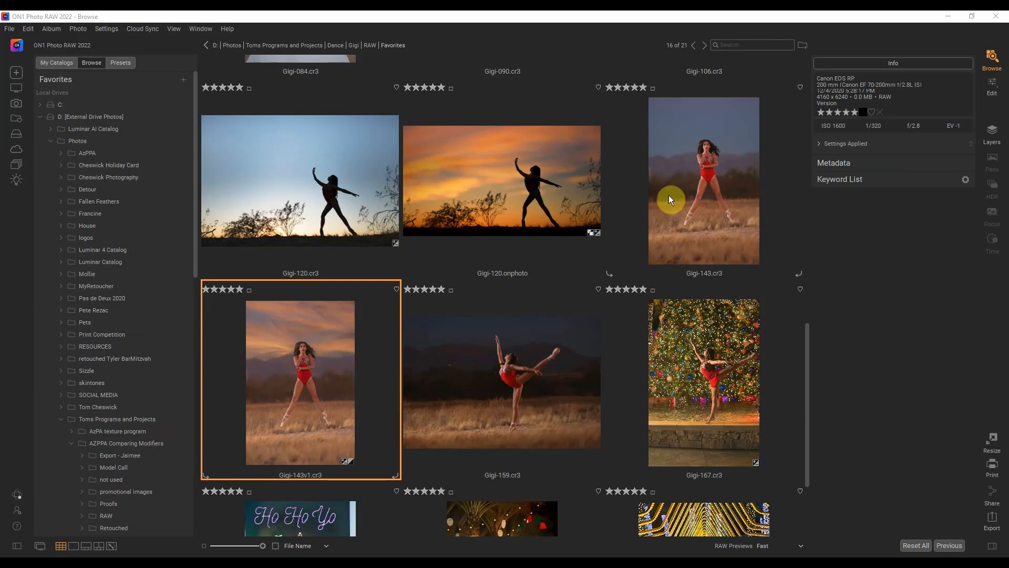
# Step: Select Gigi-120.onphoto and add Gigi-143v1.cr3 so both dance photos are selected
pyautogui.click(503, 181)
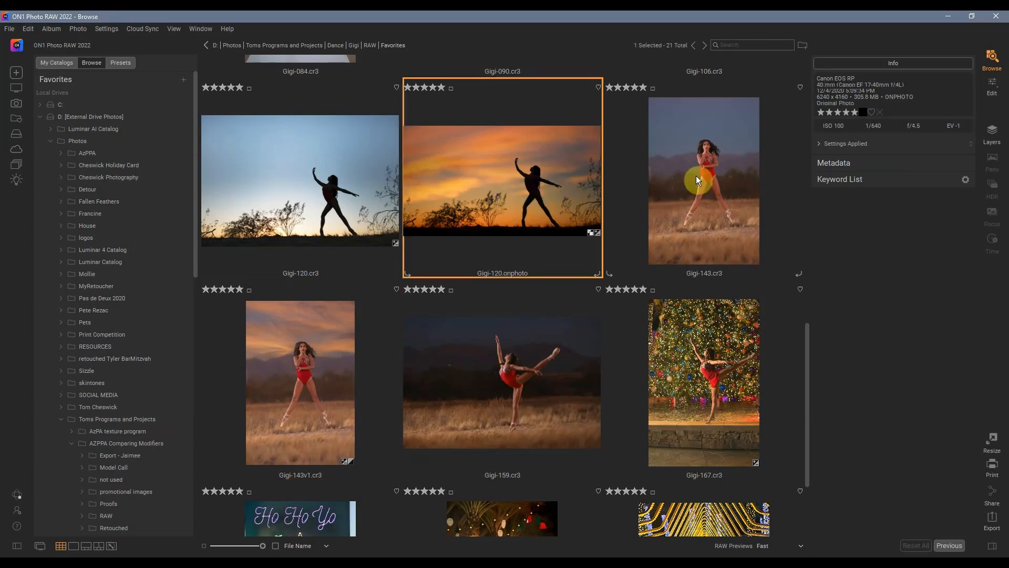
pyautogui.moveTo(428, 244)
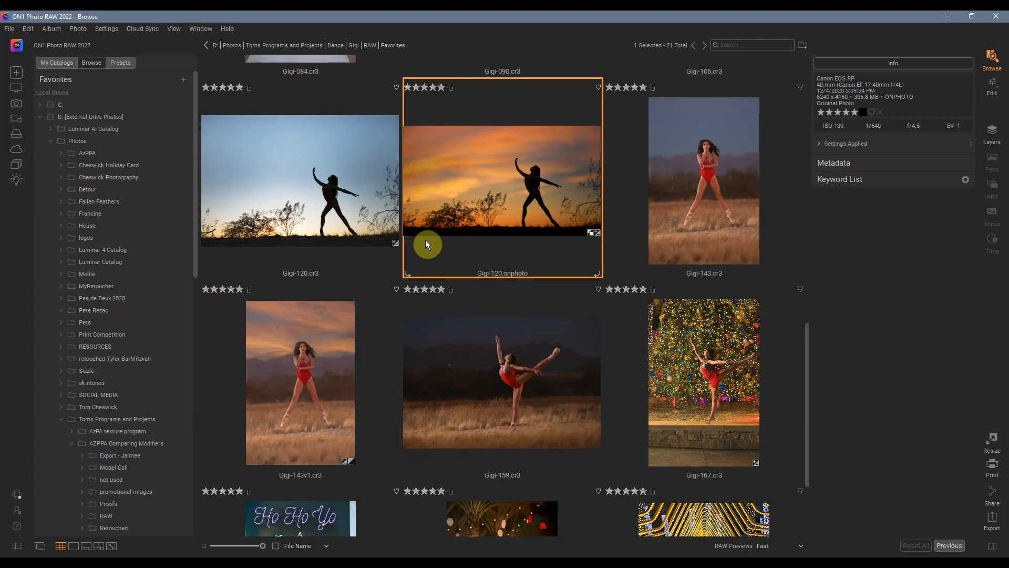
pyautogui.click(300, 383)
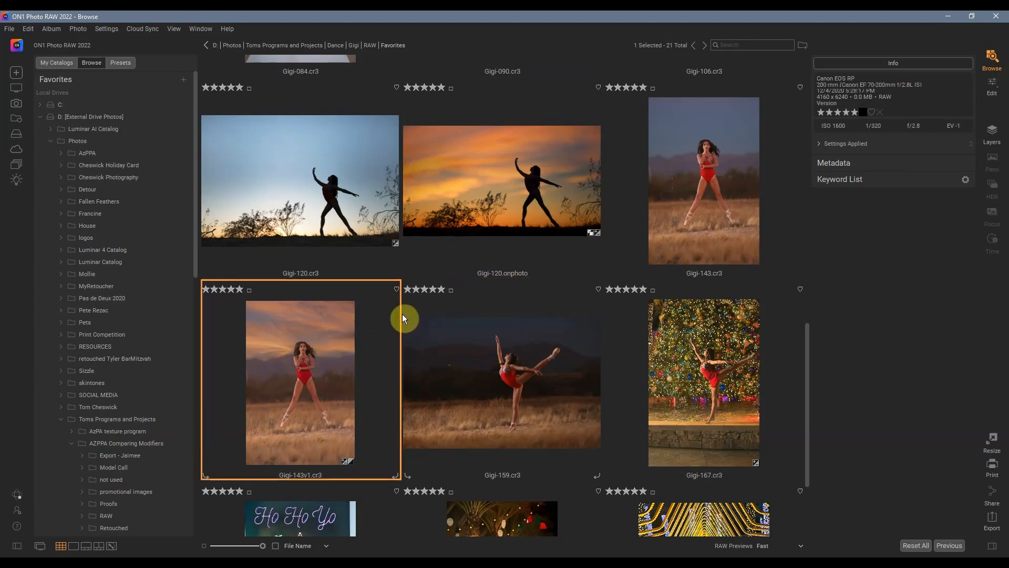
pyautogui.moveTo(372, 316)
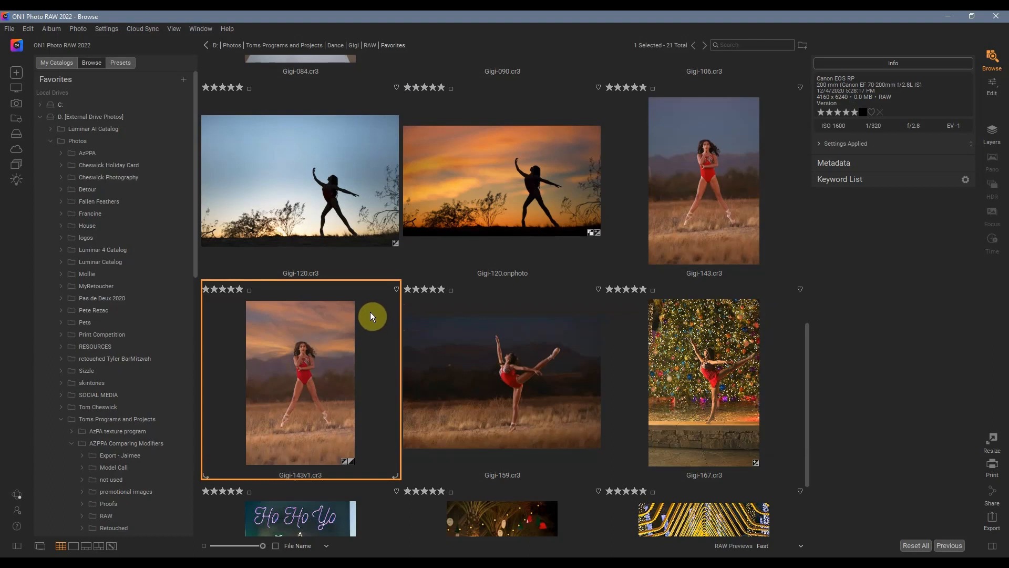
pyautogui.moveTo(372, 318)
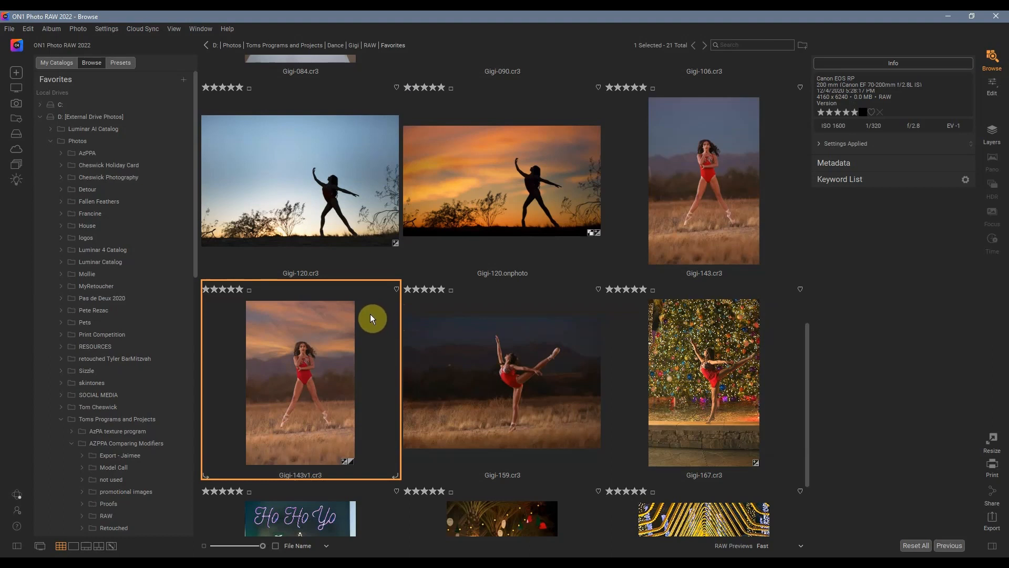
pyautogui.moveTo(650, 210)
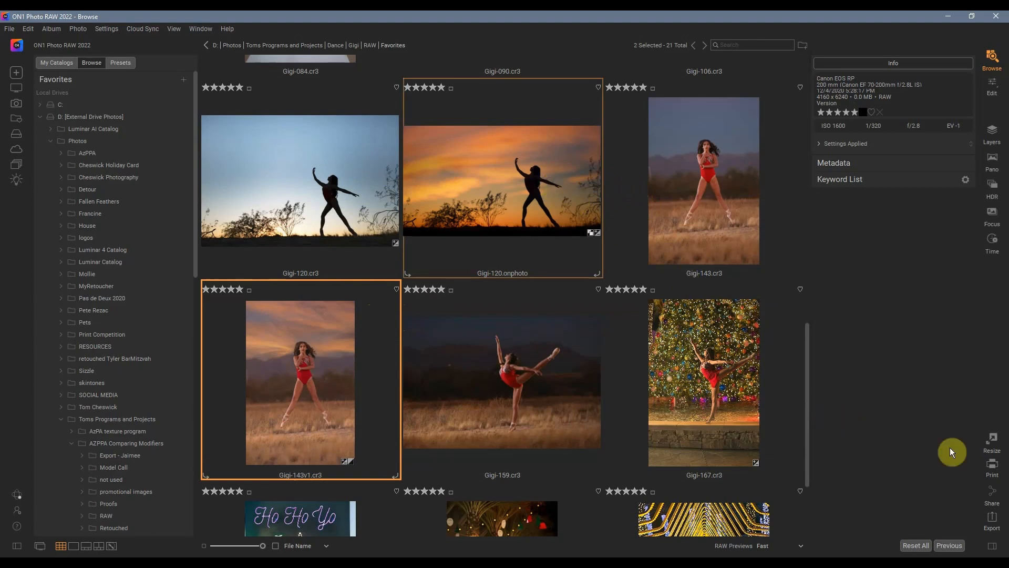
# Step: Bring up the Export window for the two selected photos with the Facebook preset active
pyautogui.click(992, 522)
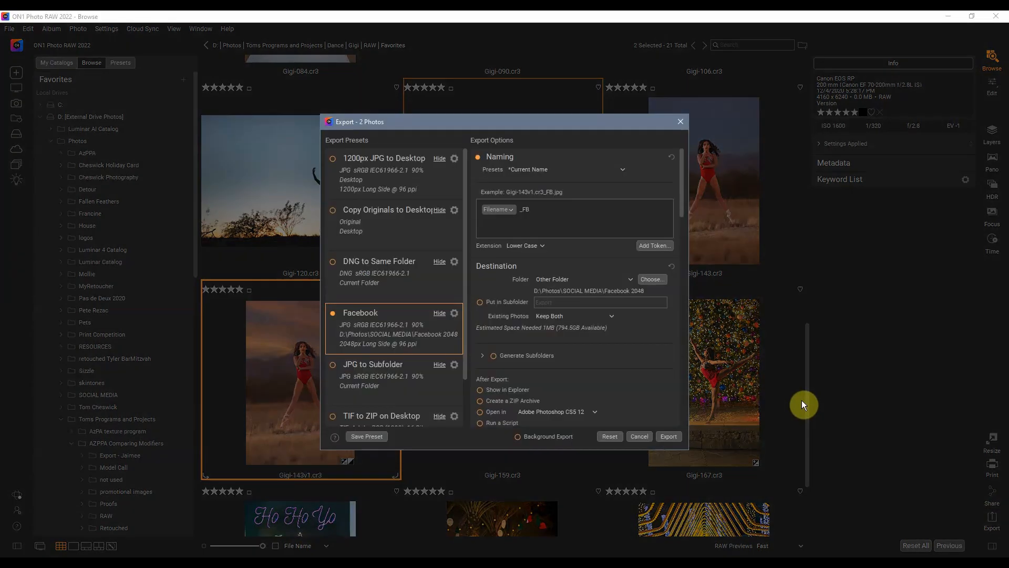
pyautogui.moveTo(679, 365)
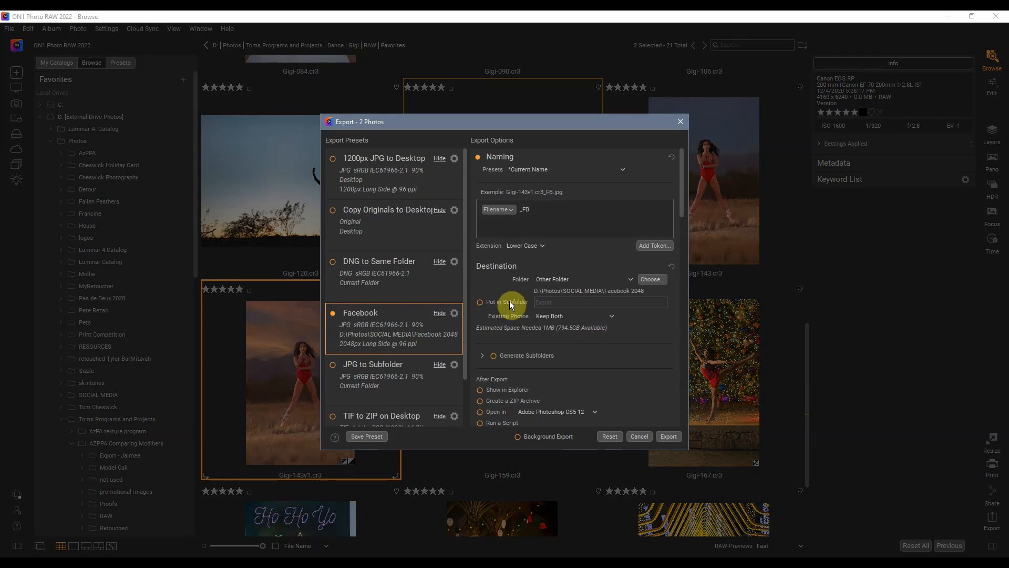
pyautogui.moveTo(393, 344)
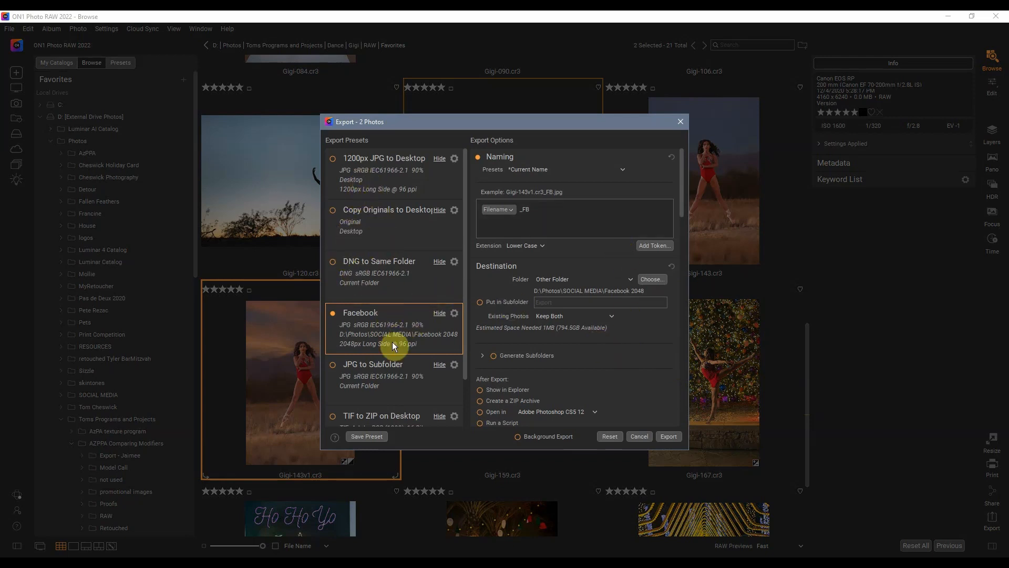
pyautogui.moveTo(399, 378)
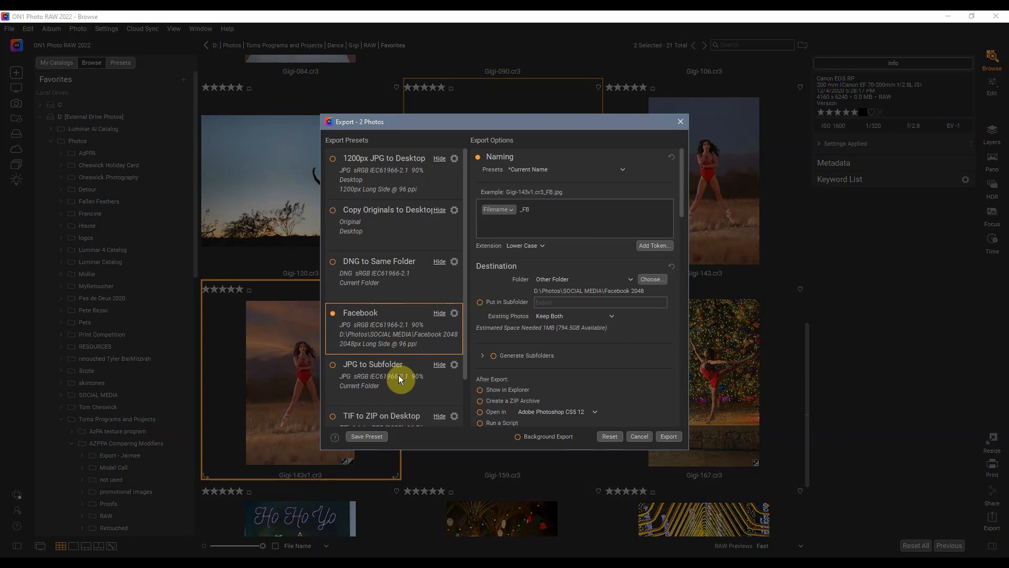
pyautogui.moveTo(389, 209)
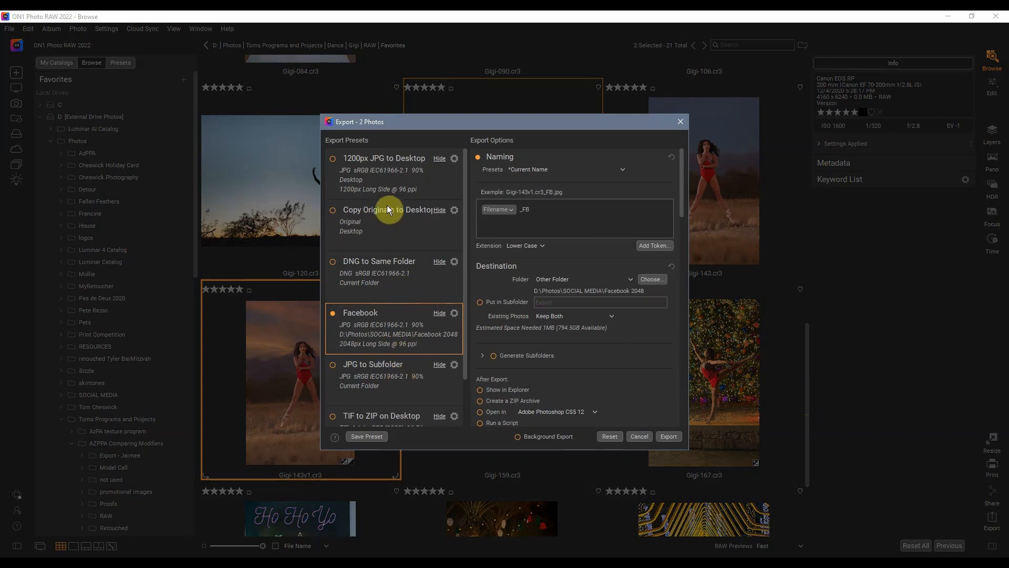
pyautogui.moveTo(407, 172)
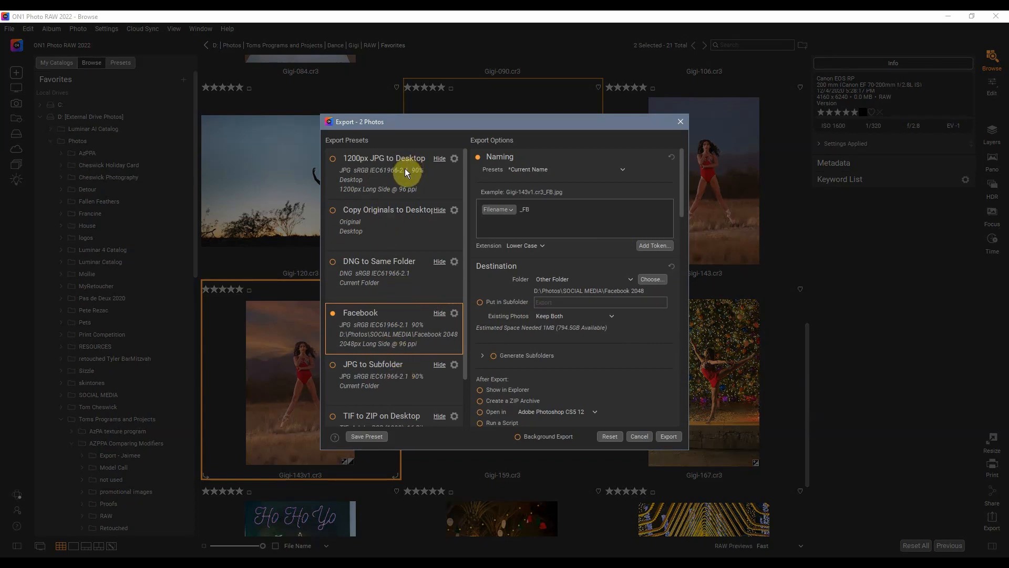
pyautogui.moveTo(411, 185)
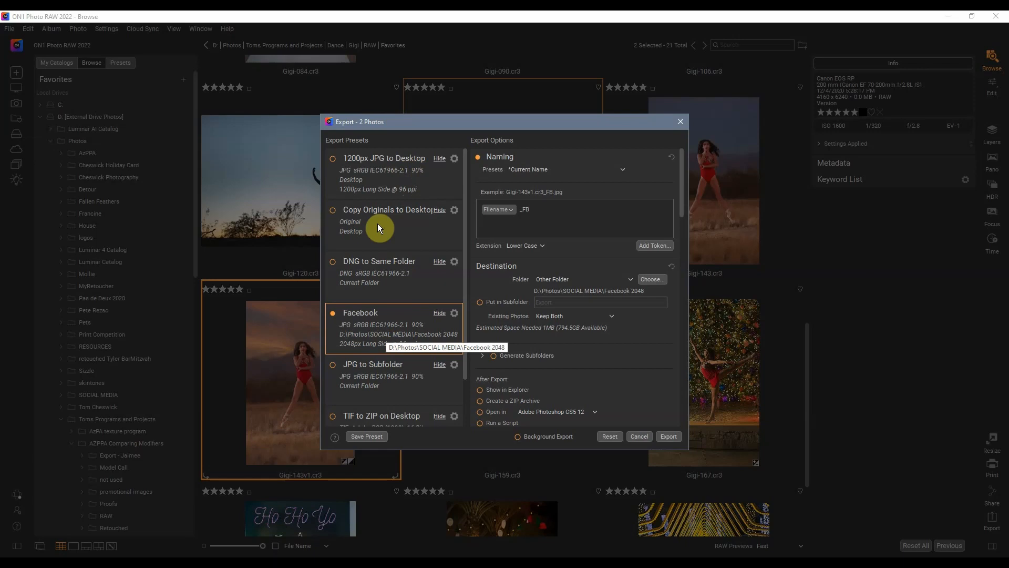
pyautogui.moveTo(376, 225)
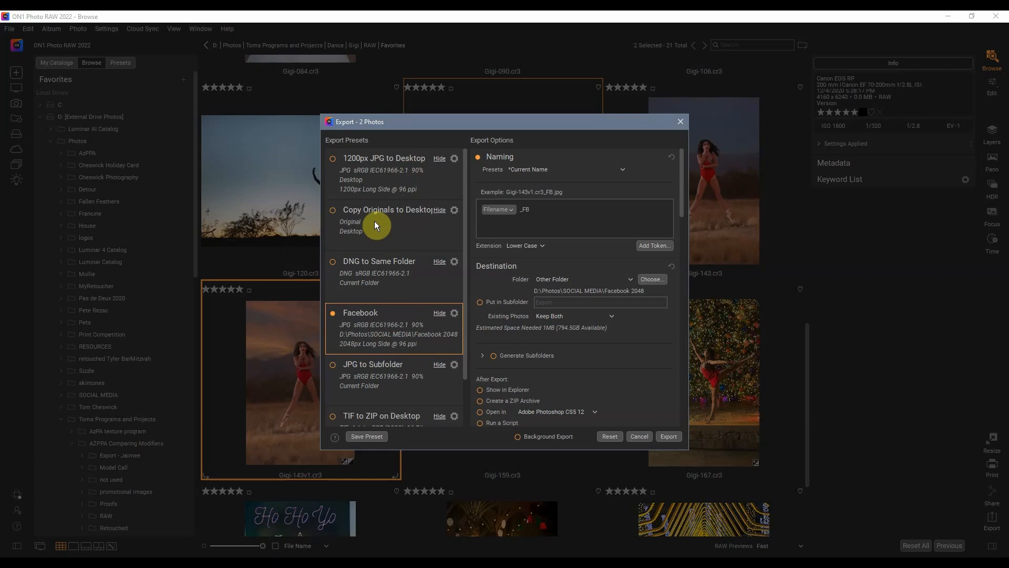
pyautogui.moveTo(397, 193)
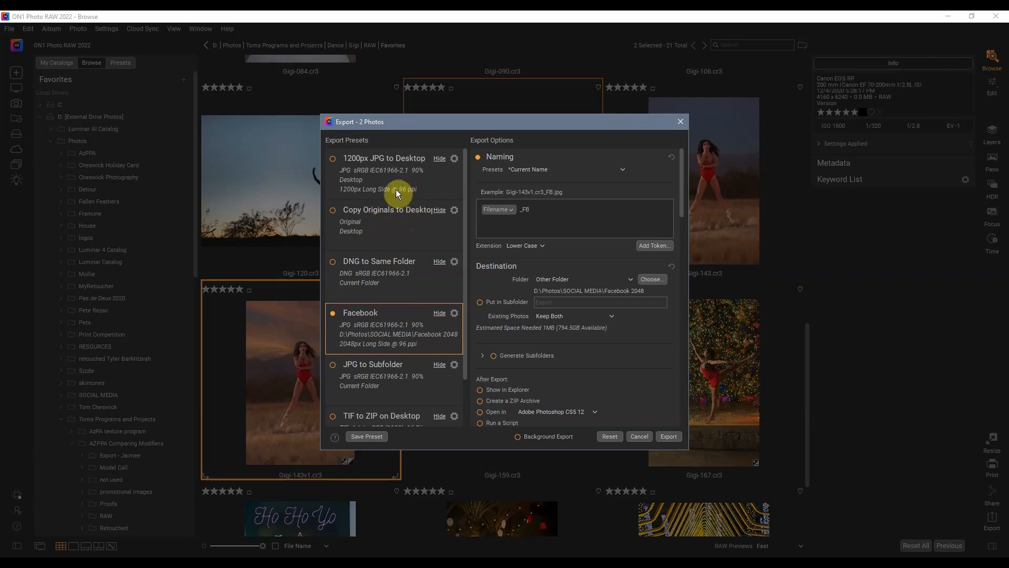
pyautogui.moveTo(387, 185)
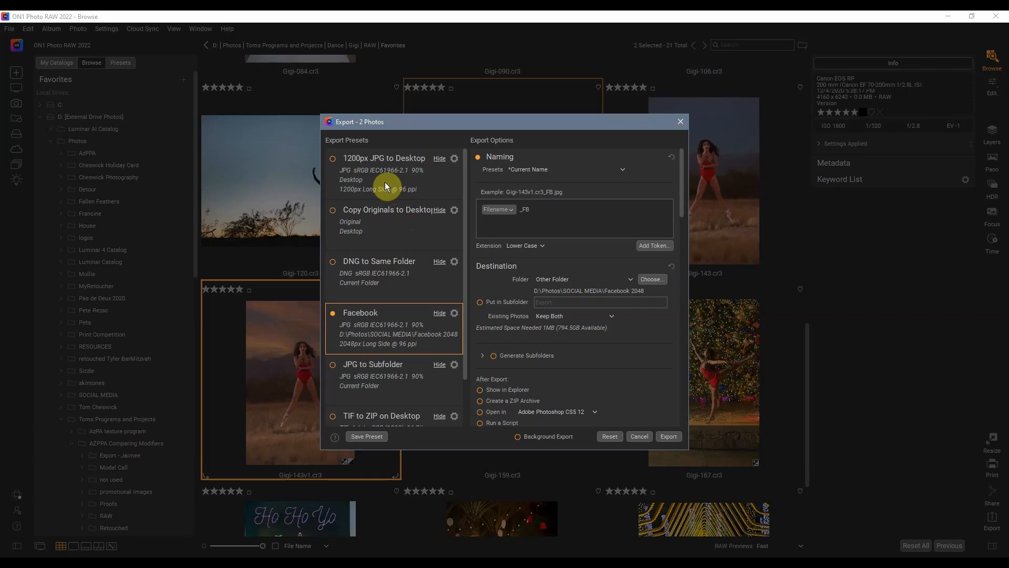
pyautogui.moveTo(404, 293)
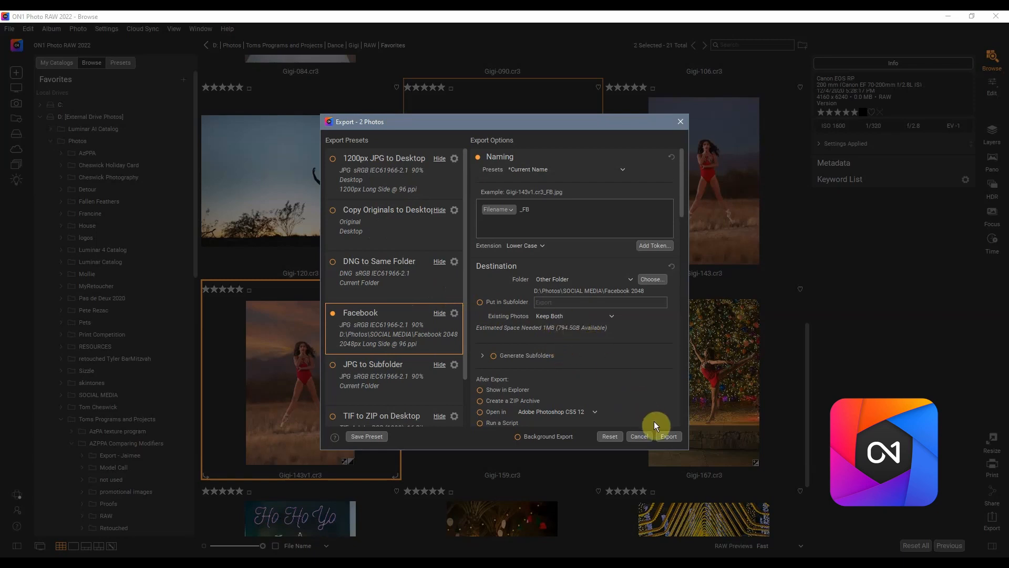
pyautogui.moveTo(519, 191)
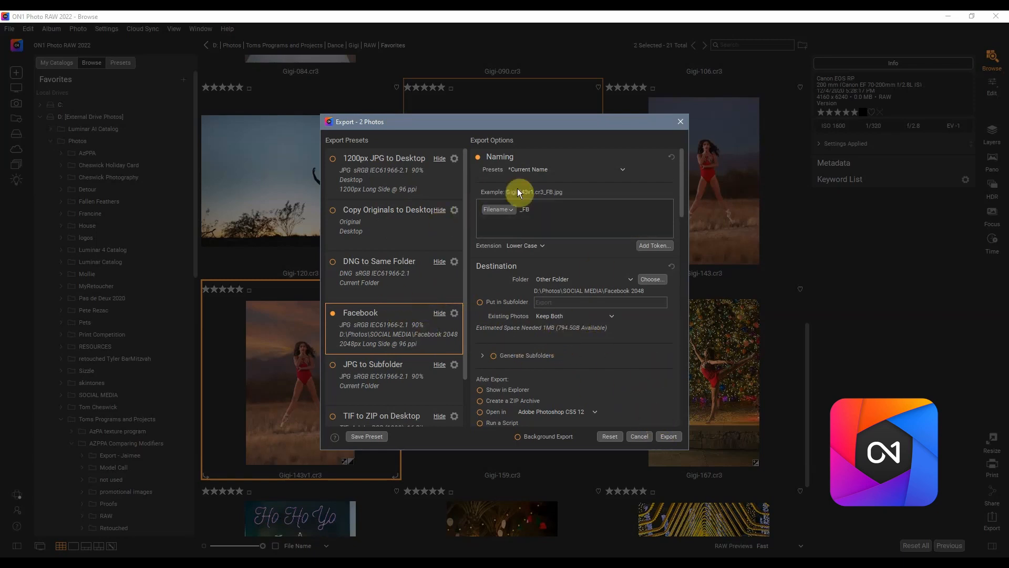
pyautogui.moveTo(681, 122)
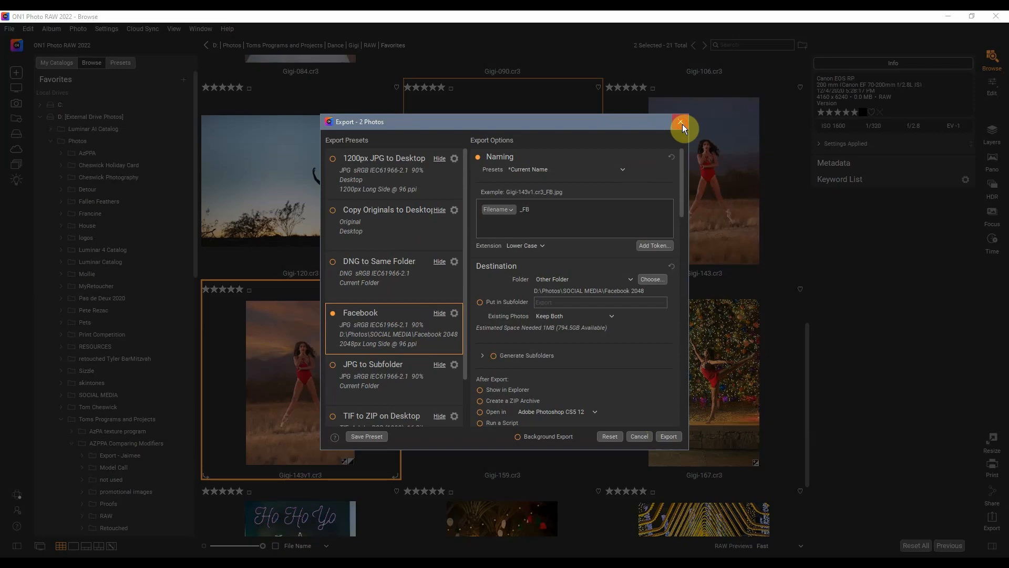
# Step: Close the Export window without exporting, keeping both photos selected in the grid
pyautogui.click(680, 123)
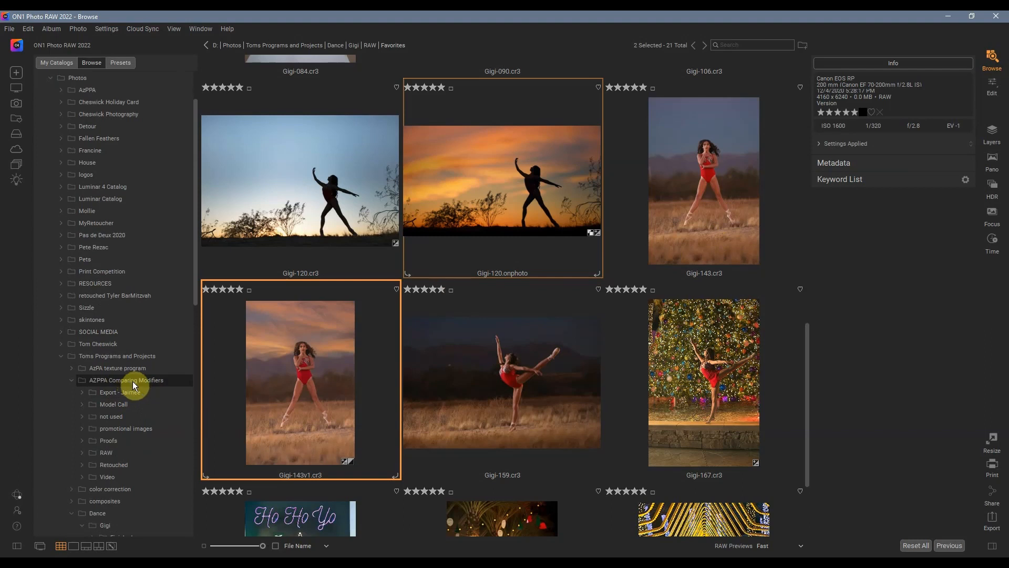
pyautogui.moveTo(145, 385)
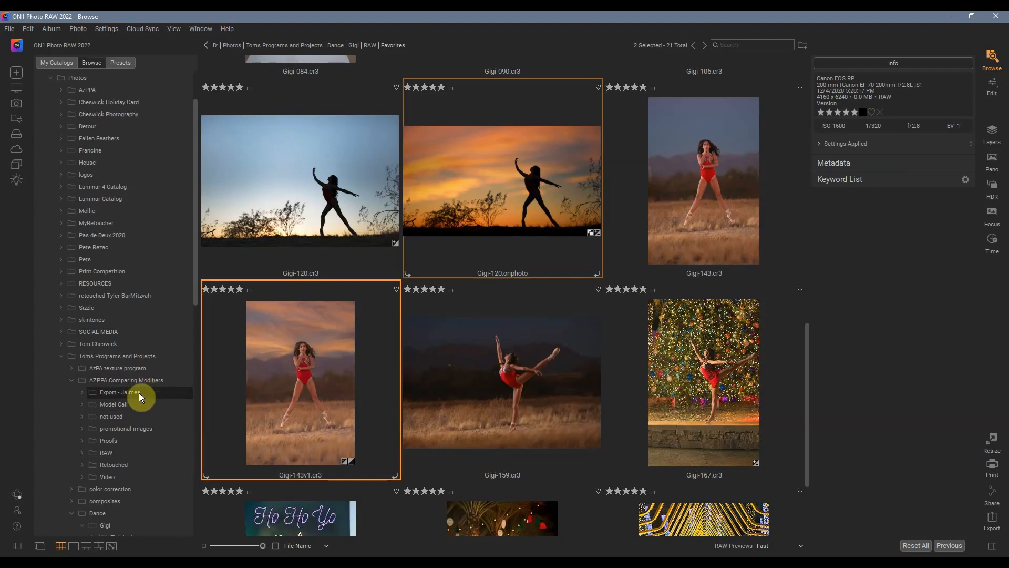
pyautogui.click(120, 392)
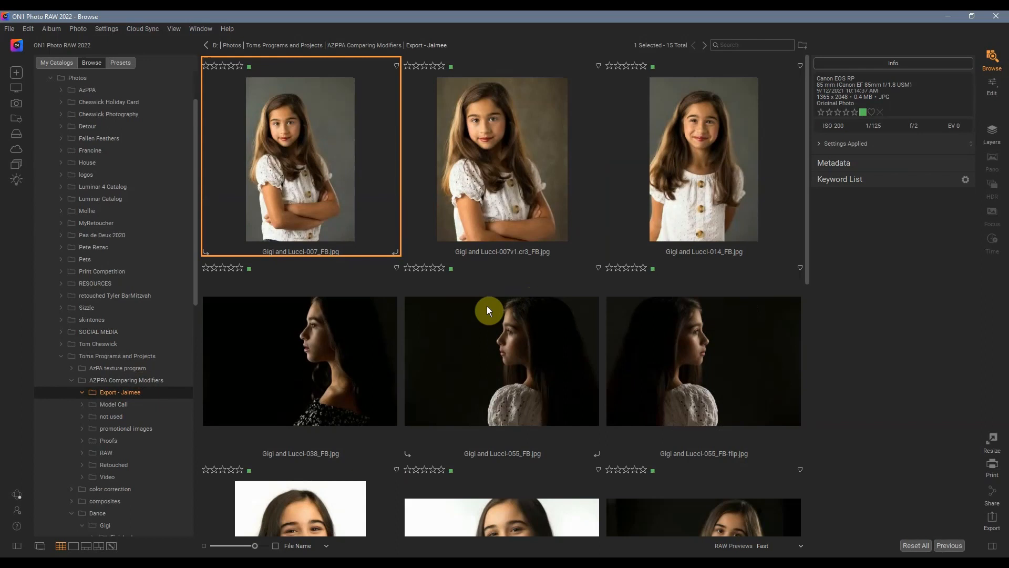
pyautogui.scroll(-3)
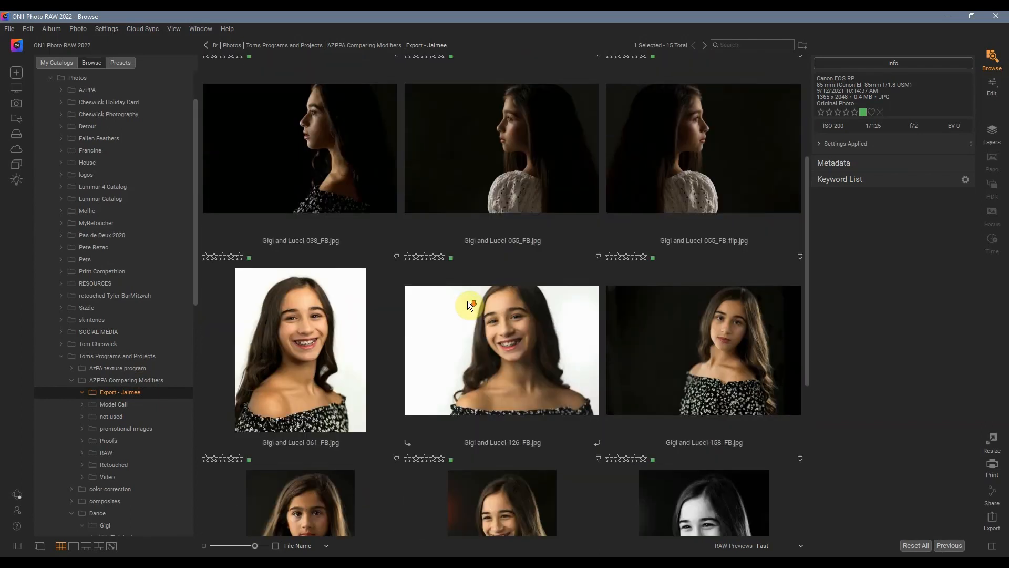
pyautogui.scroll(-3)
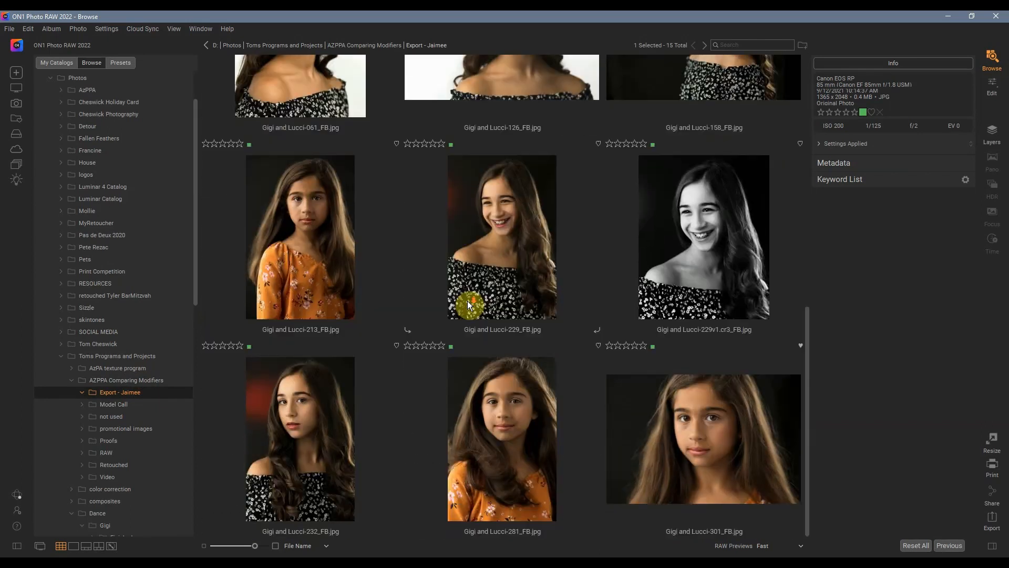
pyautogui.moveTo(429, 291)
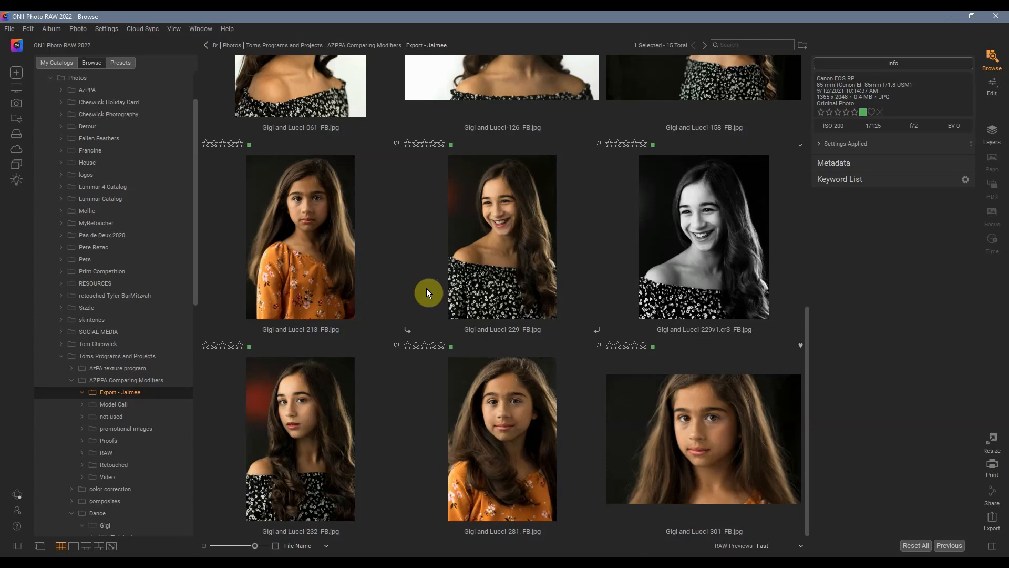
pyautogui.moveTo(297, 169)
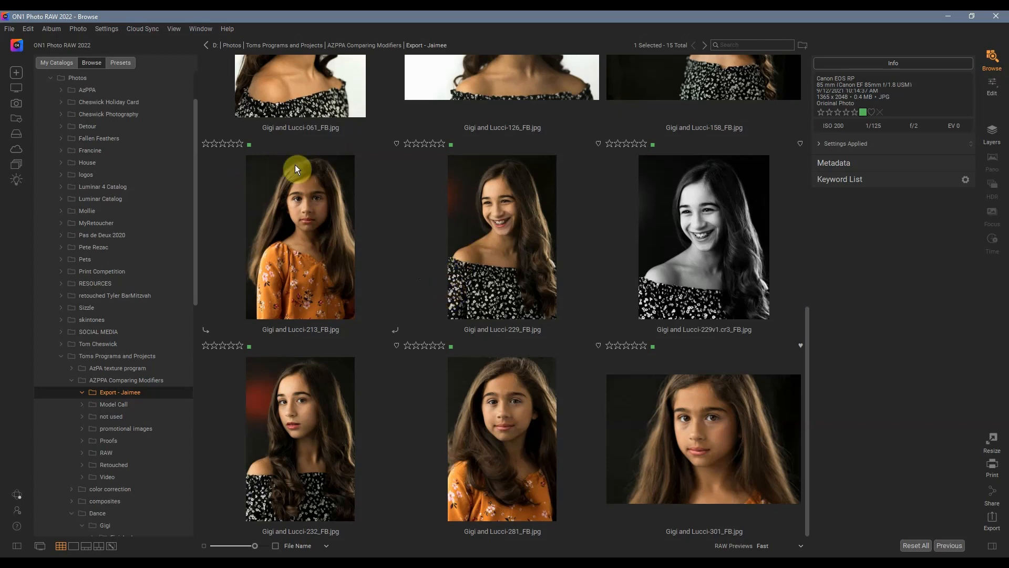
pyautogui.moveTo(571, 257)
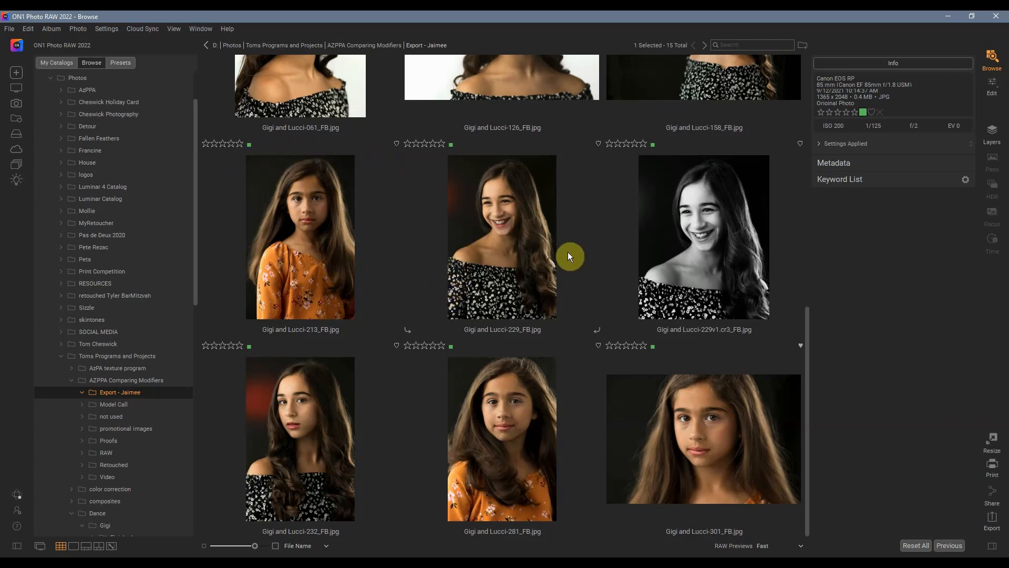
pyautogui.moveTo(328, 207)
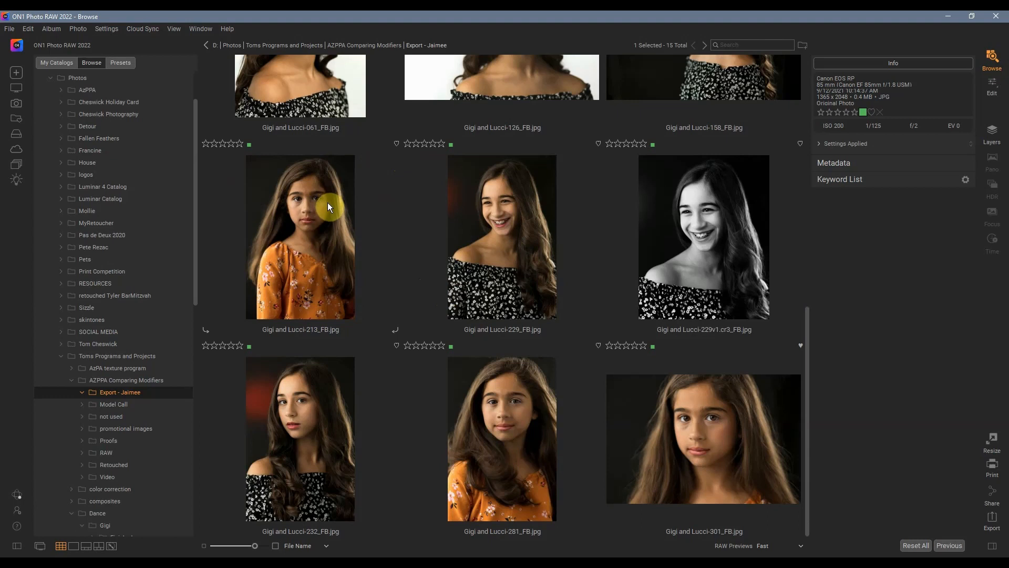
pyautogui.moveTo(332, 214)
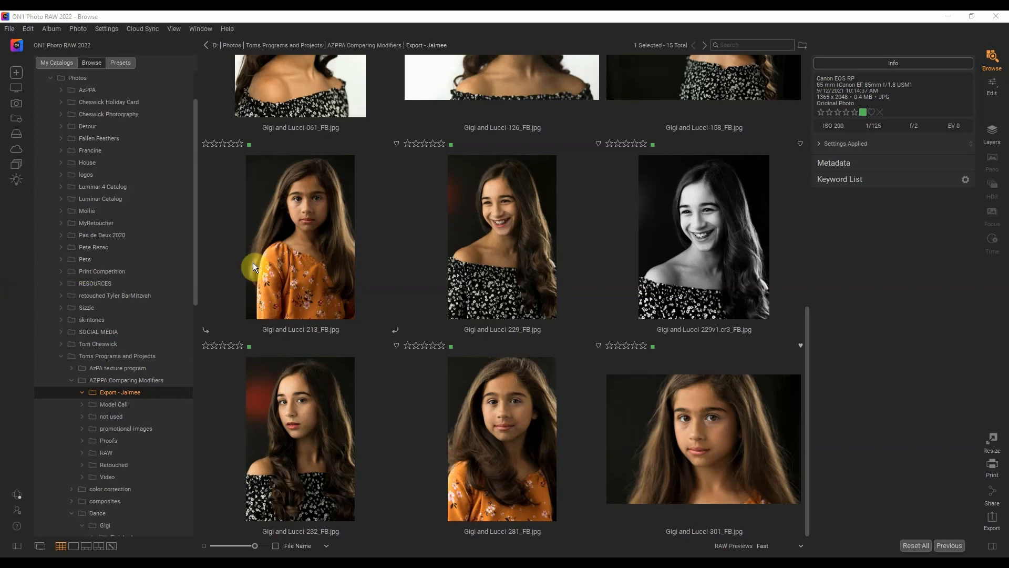
pyautogui.moveTo(279, 266)
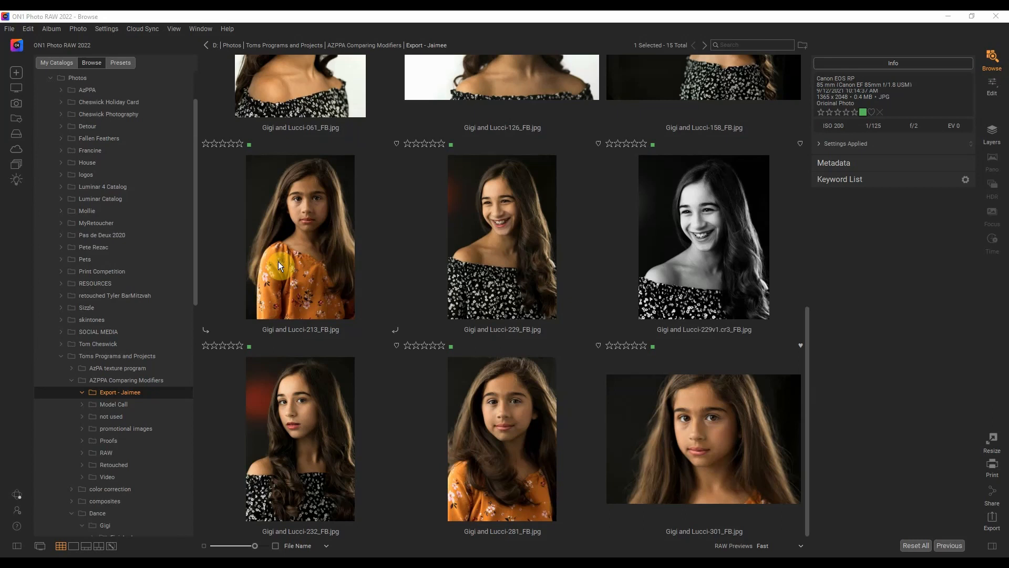
pyautogui.moveTo(329, 256)
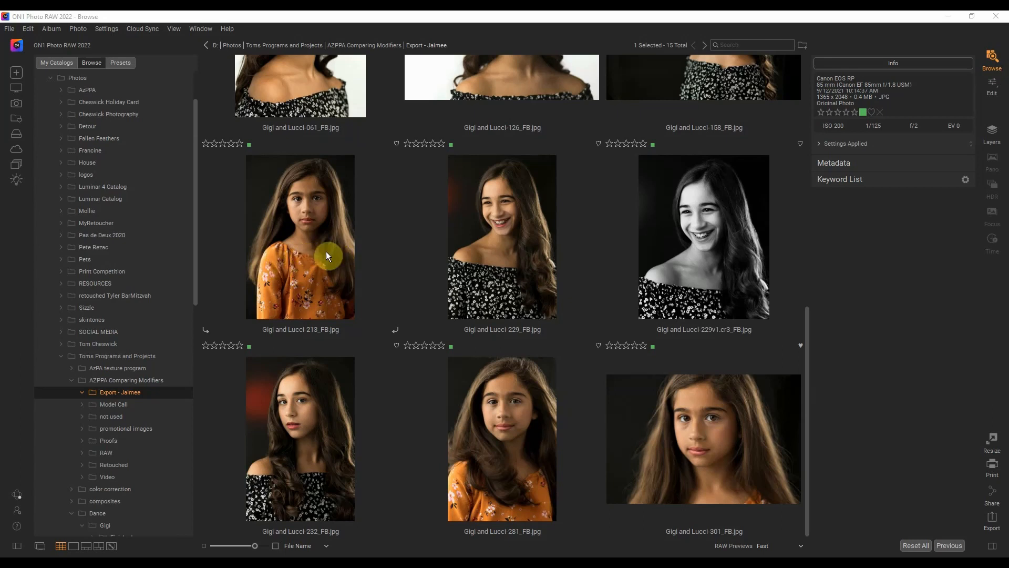
pyautogui.moveTo(324, 255)
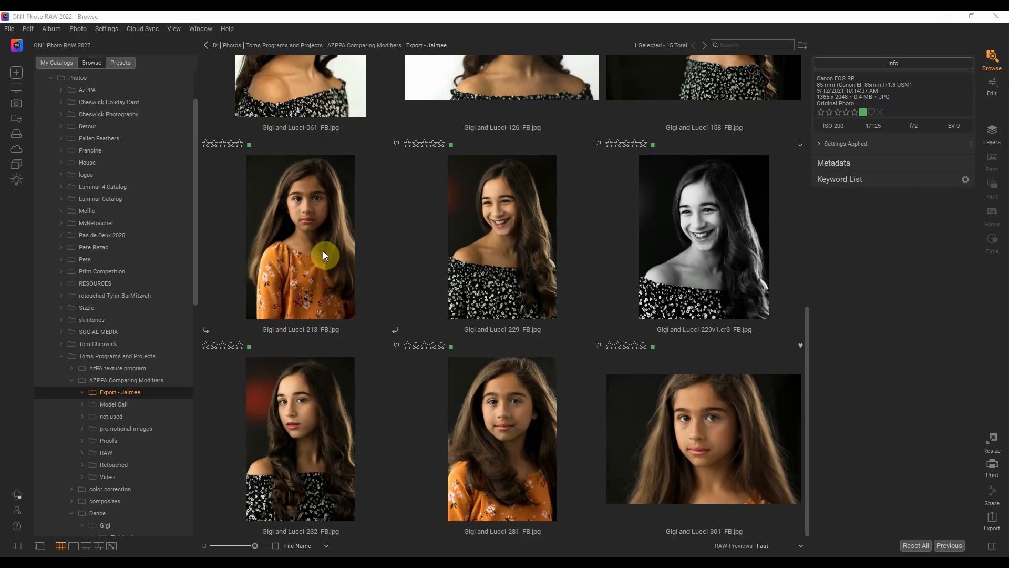
pyautogui.moveTo(300, 235)
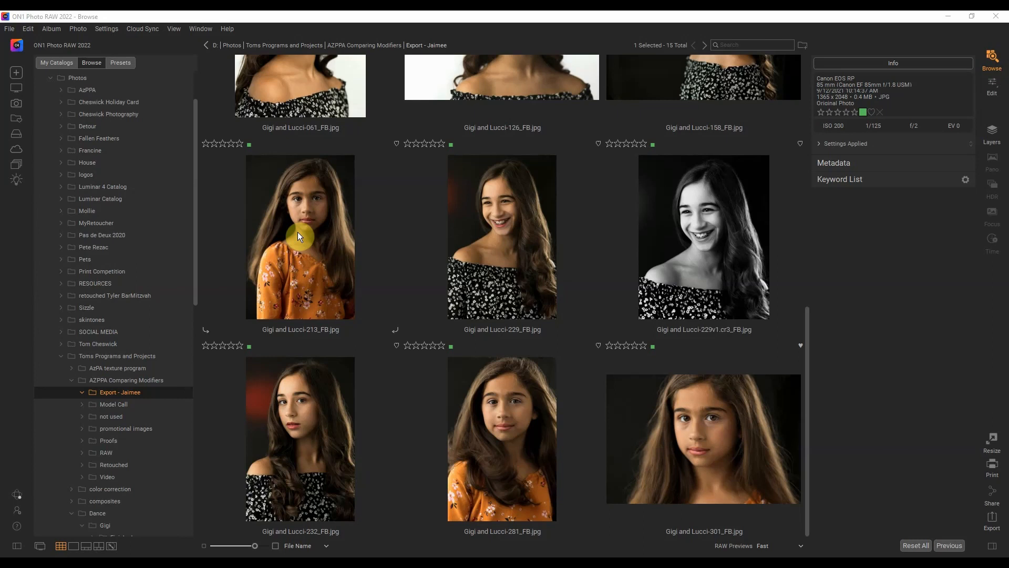
pyautogui.moveTo(319, 234)
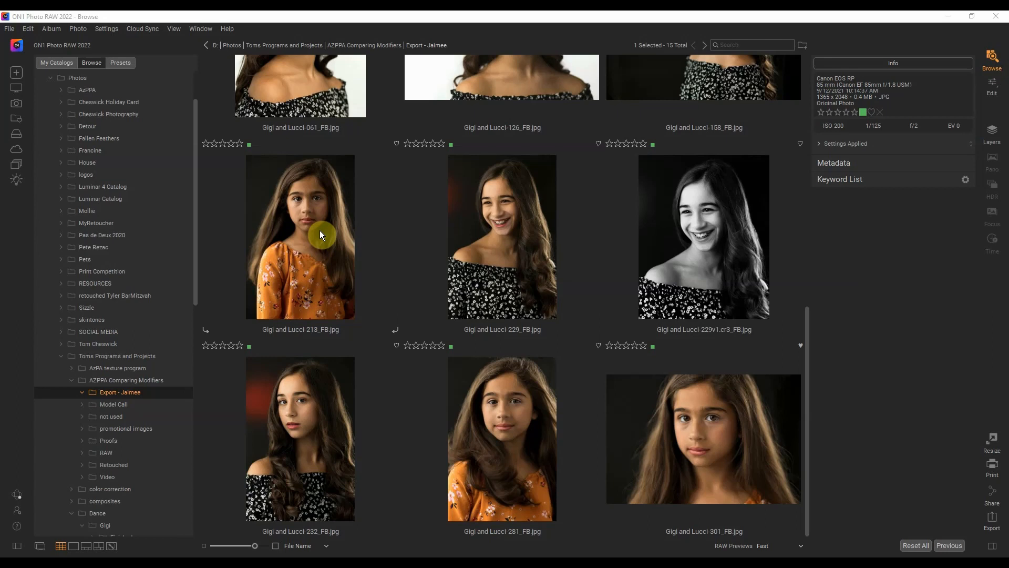
pyautogui.moveTo(335, 237)
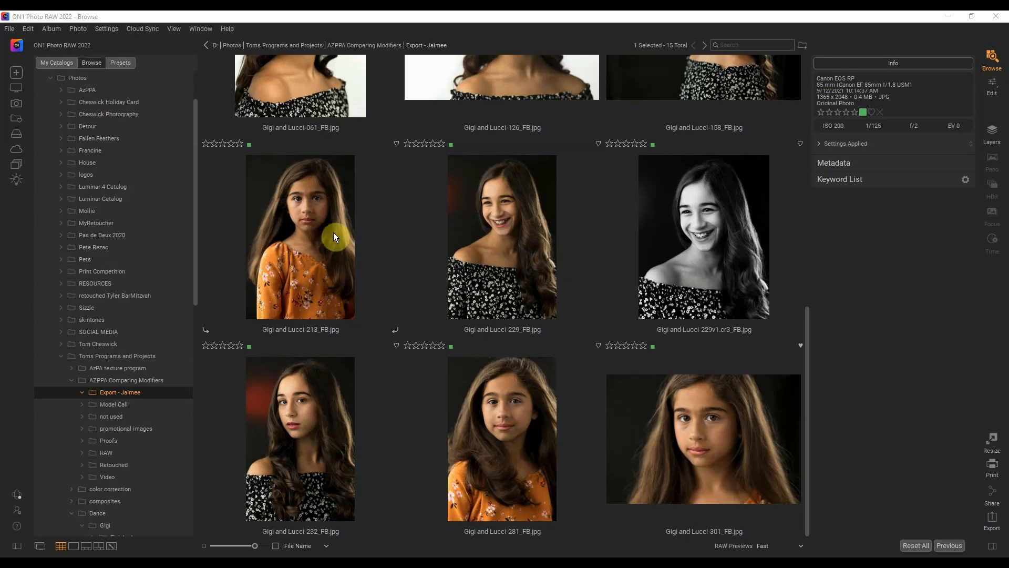
pyautogui.moveTo(363, 428)
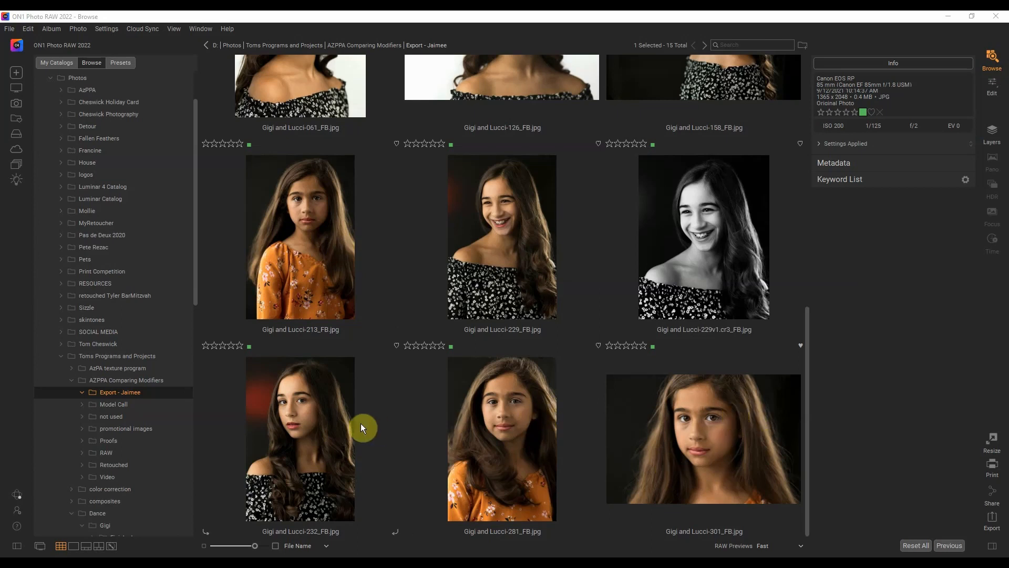
pyautogui.moveTo(706, 414)
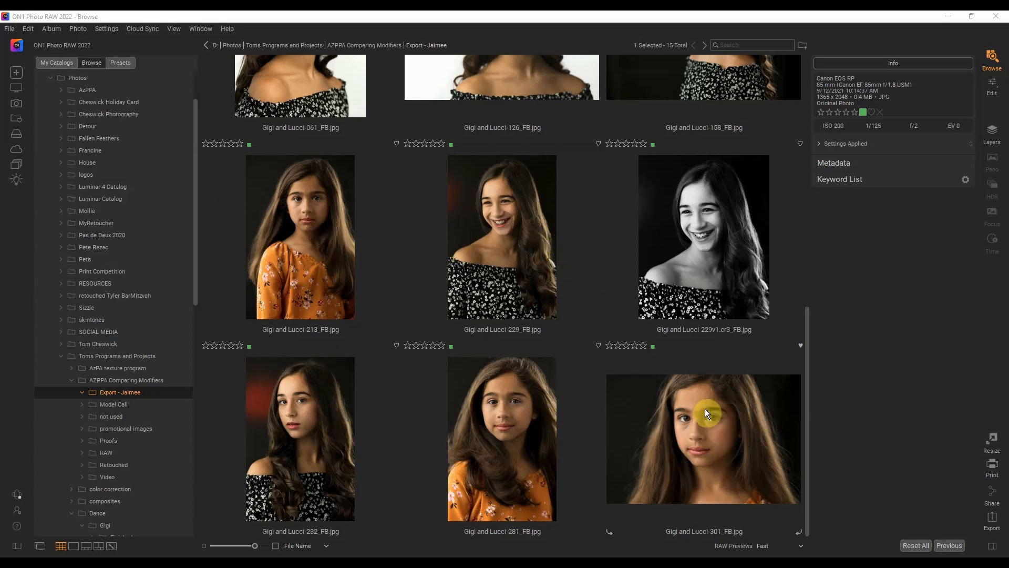
pyautogui.moveTo(655, 432)
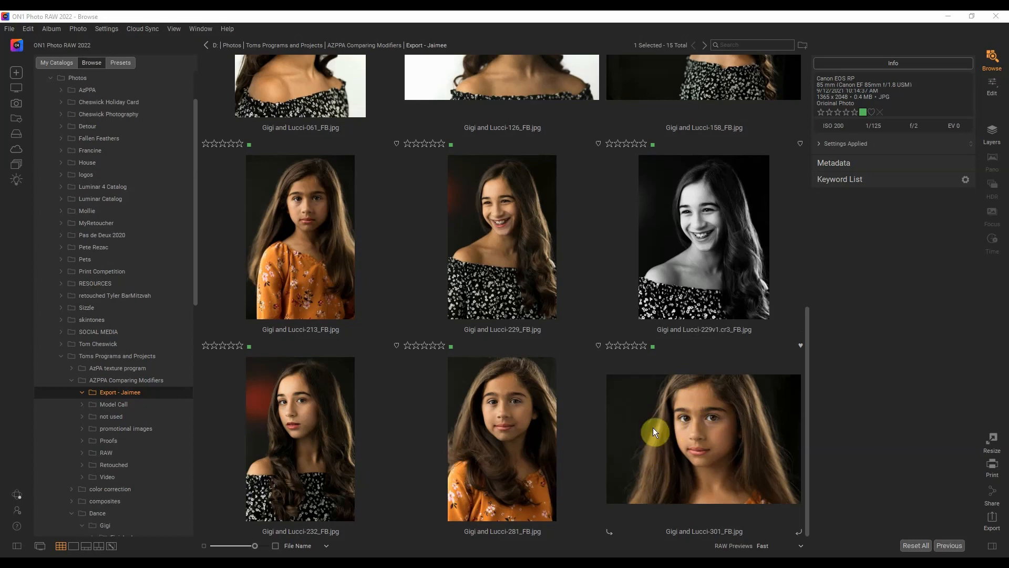
pyautogui.moveTo(654, 478)
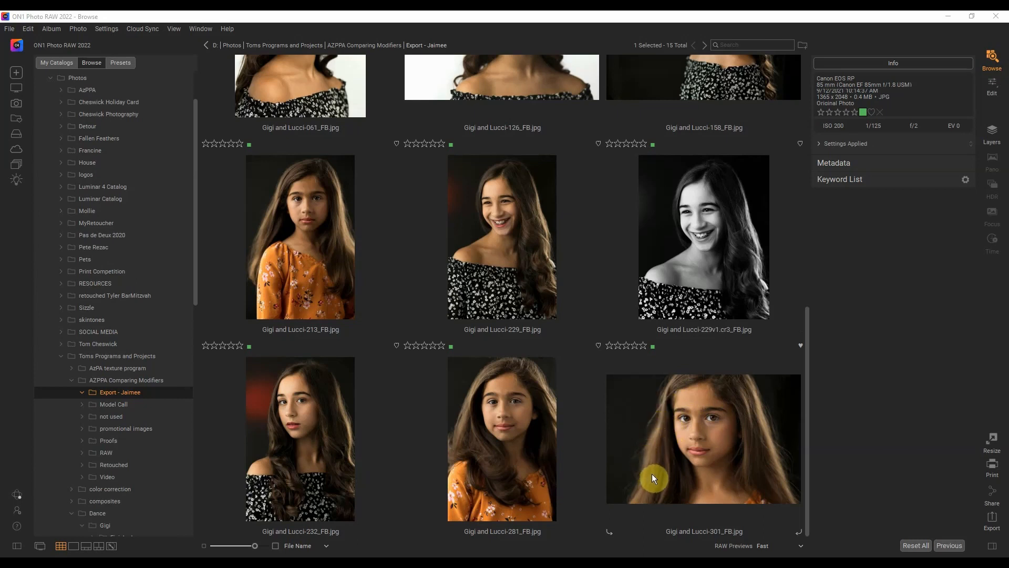
pyautogui.moveTo(783, 467)
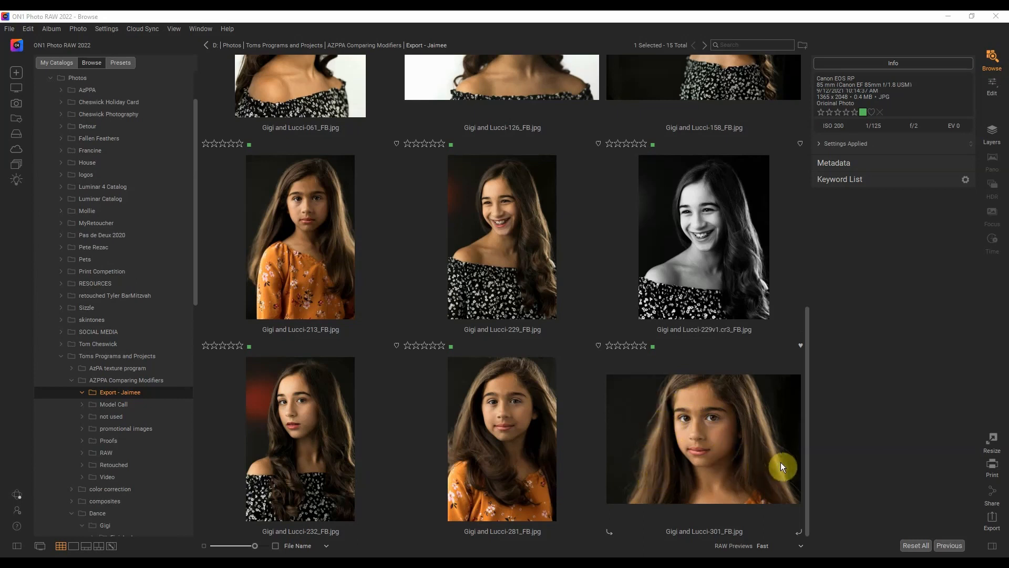
pyautogui.moveTo(741, 458)
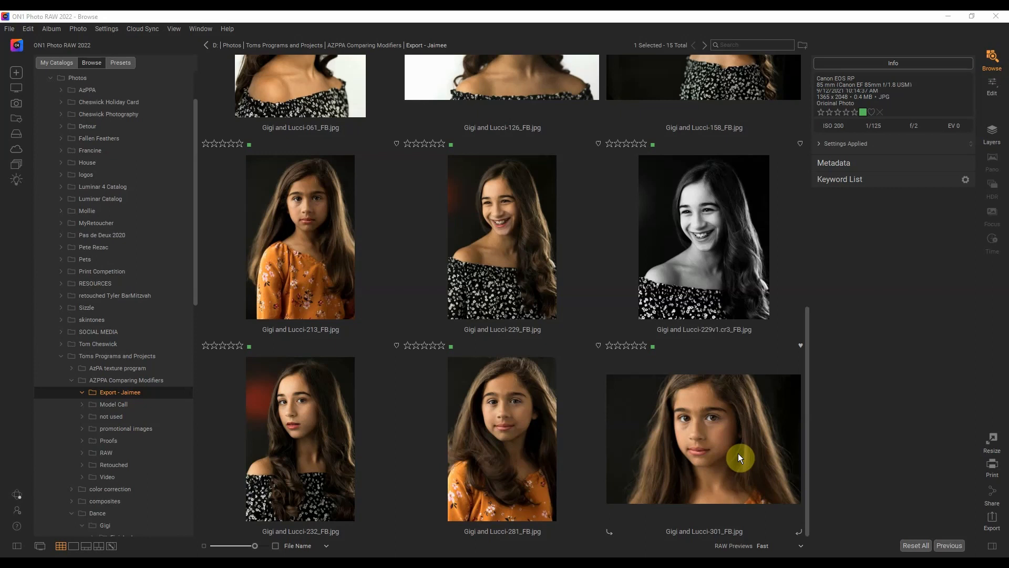
pyautogui.moveTo(601, 389)
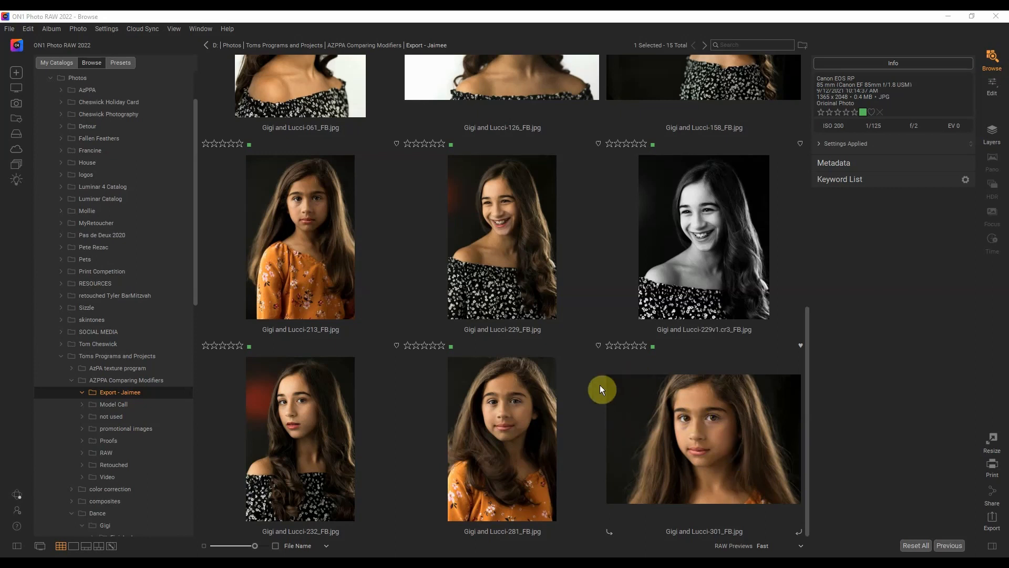
pyautogui.moveTo(570, 391)
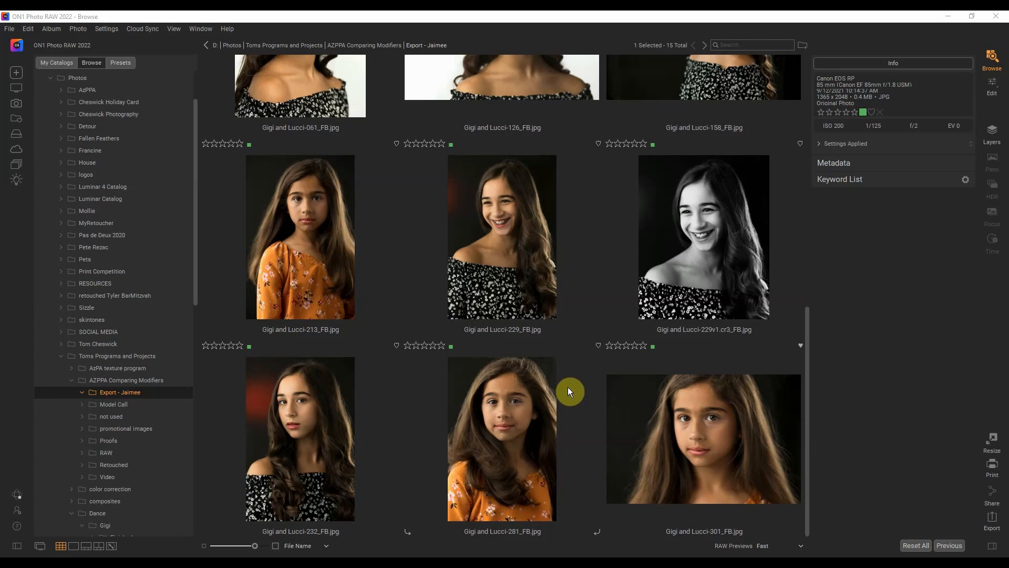
pyautogui.moveTo(433, 292)
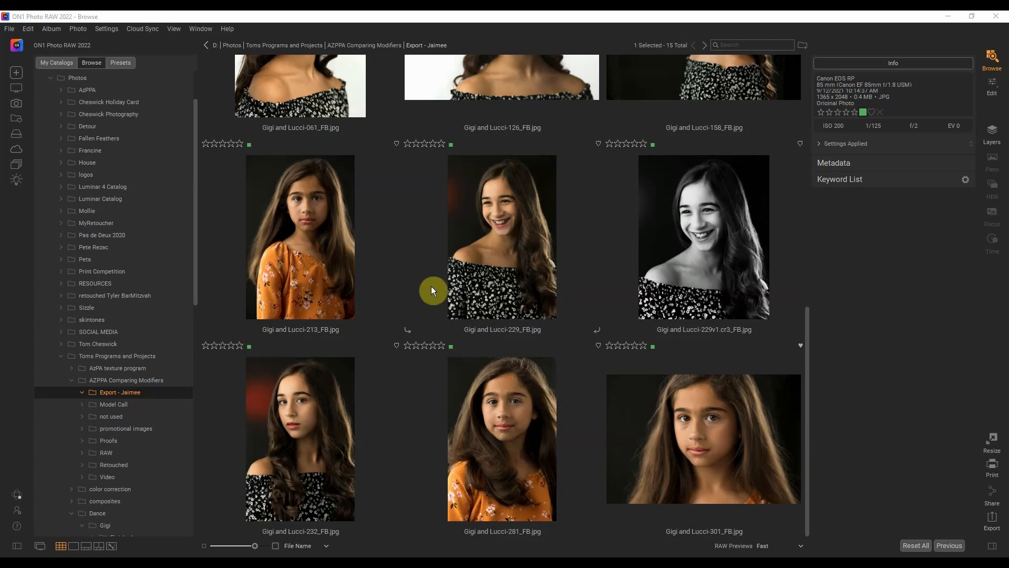
pyautogui.moveTo(125, 404)
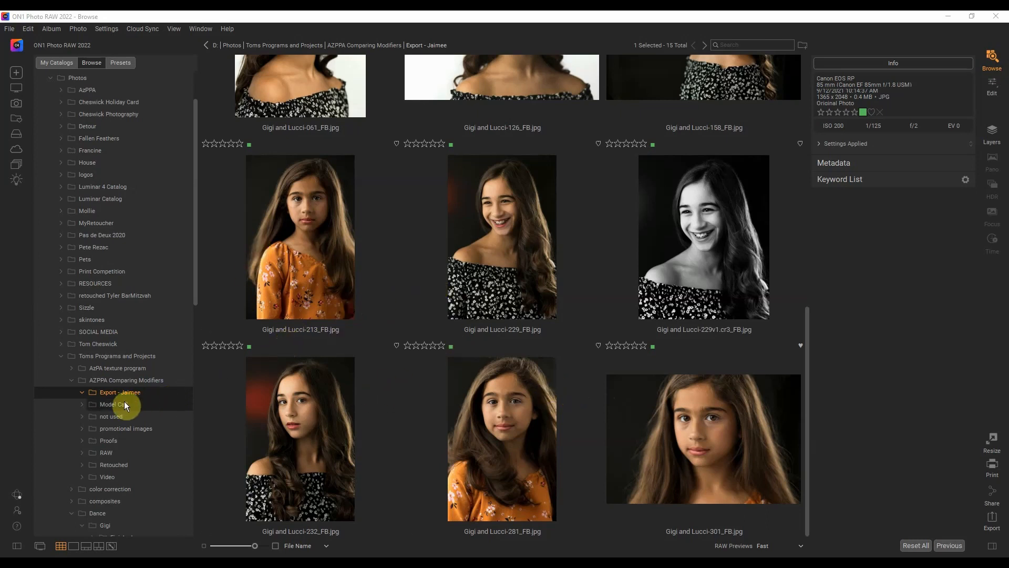
# Step: Show the Model Call folder with its three portraits and two flyer files
pyautogui.click(113, 404)
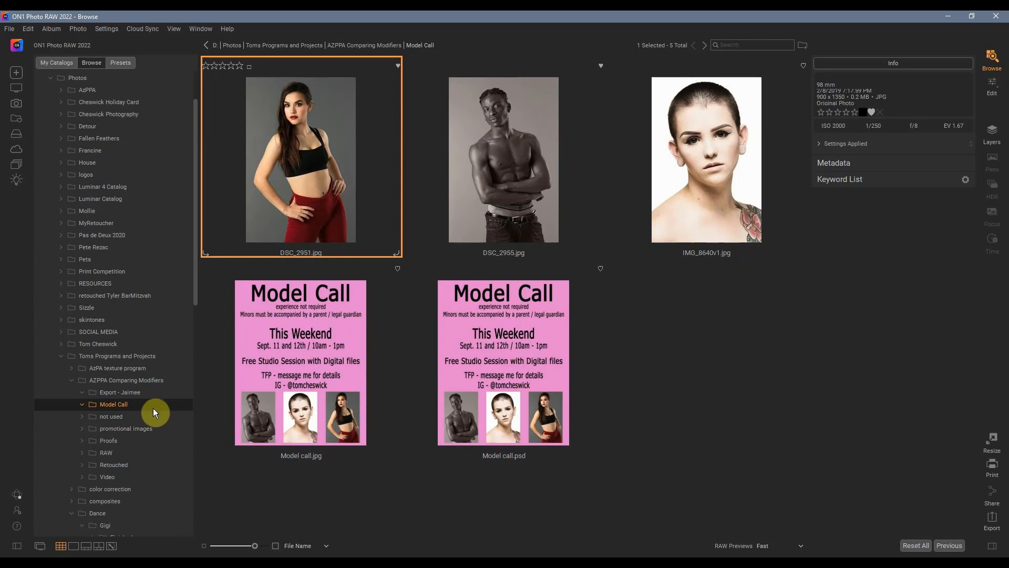
pyautogui.moveTo(151, 434)
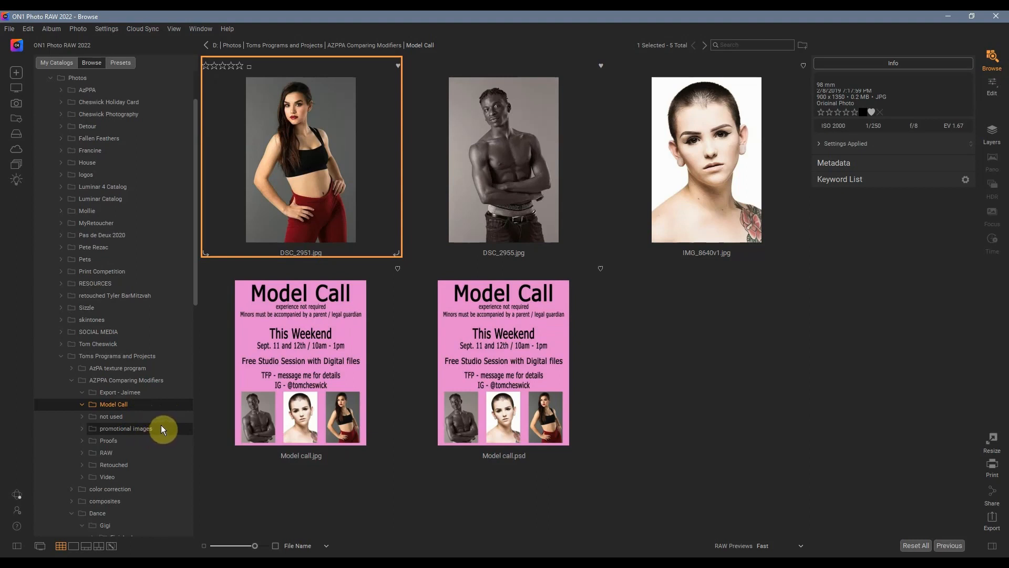
pyautogui.moveTo(159, 423)
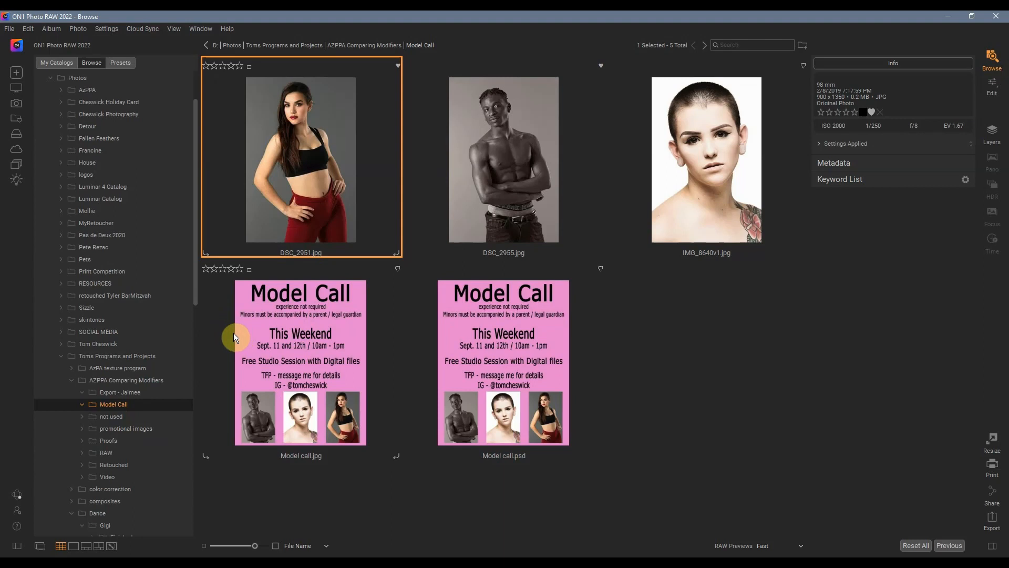
pyautogui.moveTo(246, 338)
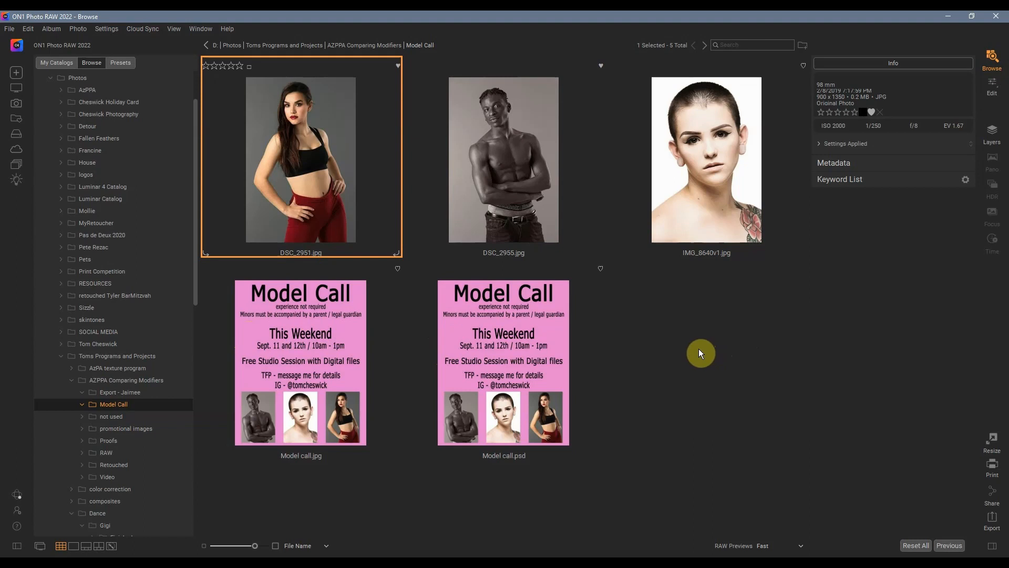
pyautogui.moveTo(694, 361)
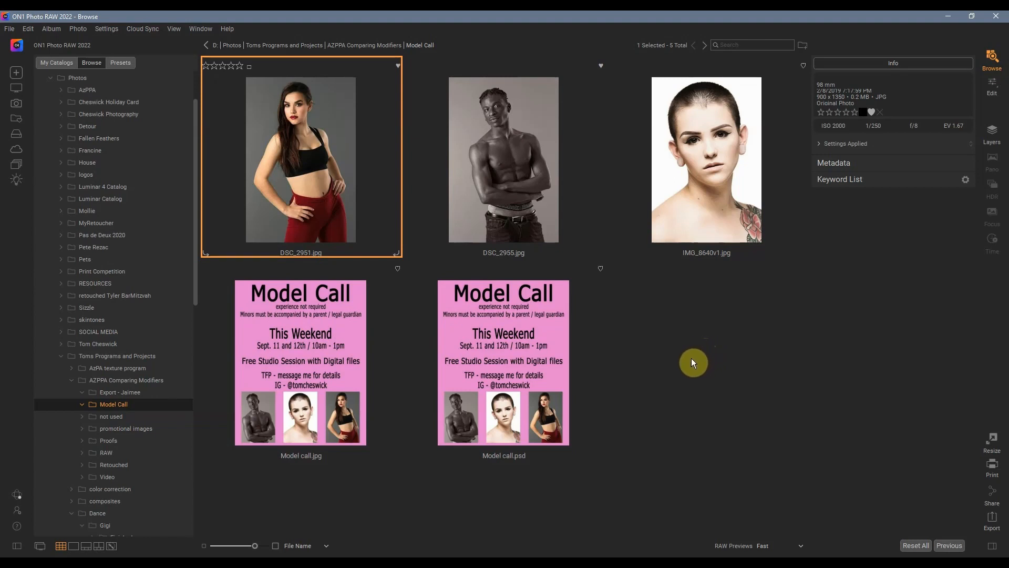
pyautogui.moveTo(681, 362)
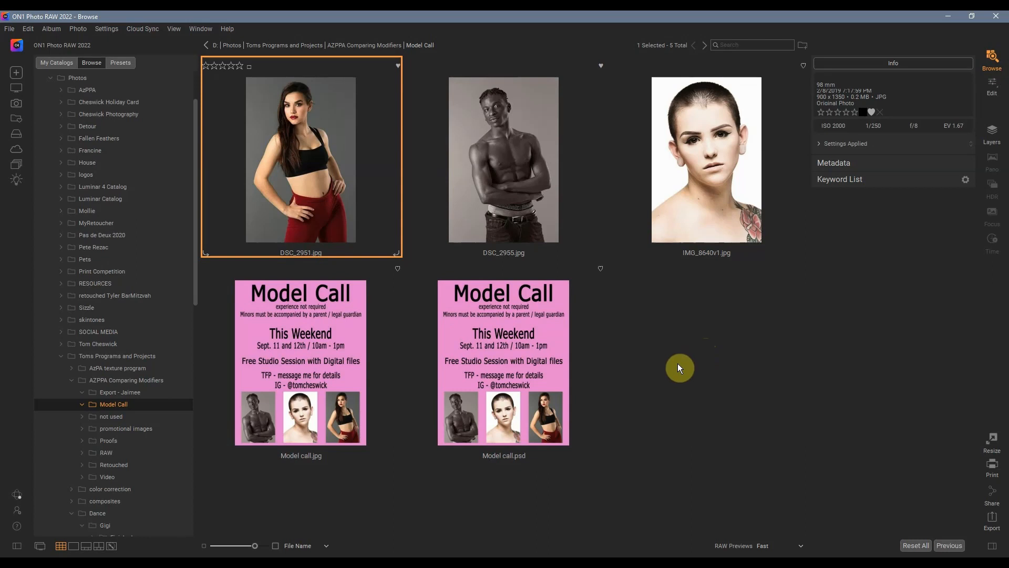
pyautogui.moveTo(679, 372)
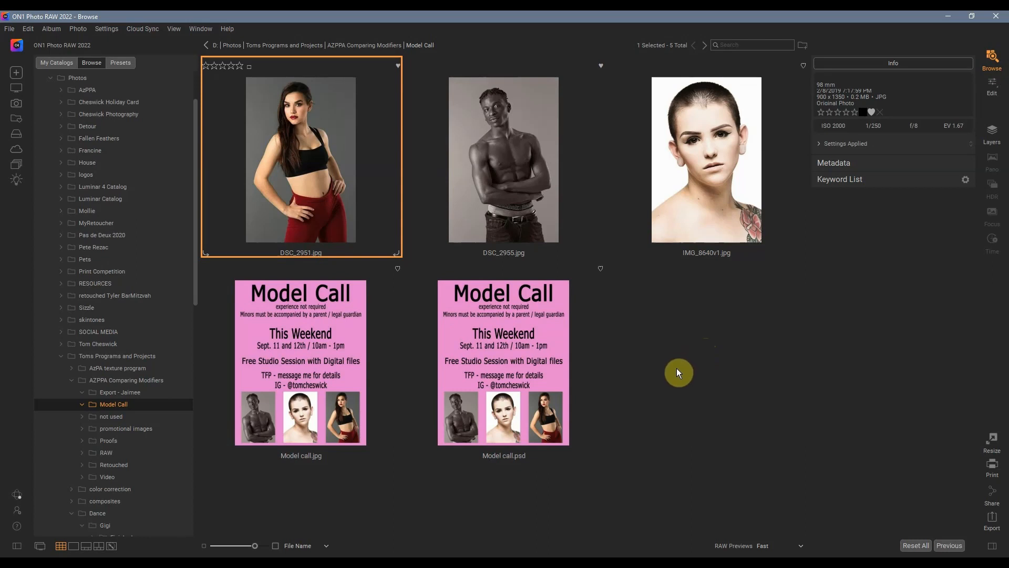
pyautogui.moveTo(681, 369)
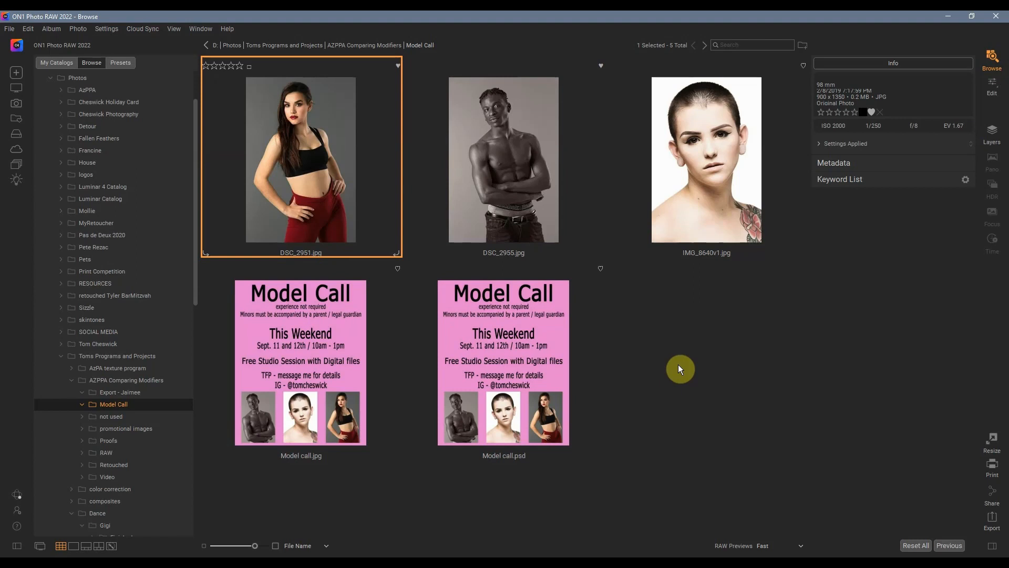
pyautogui.moveTo(675, 363)
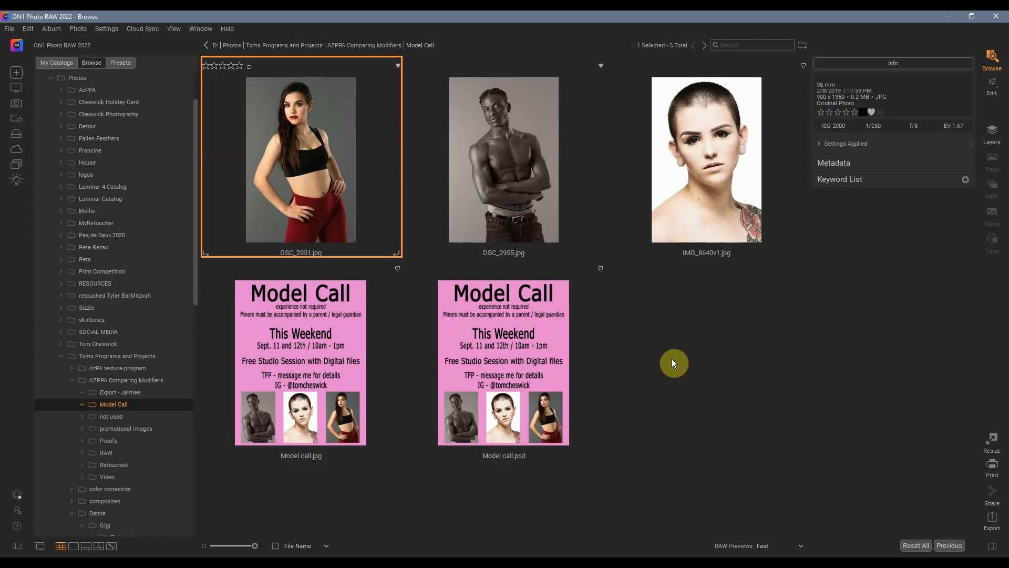